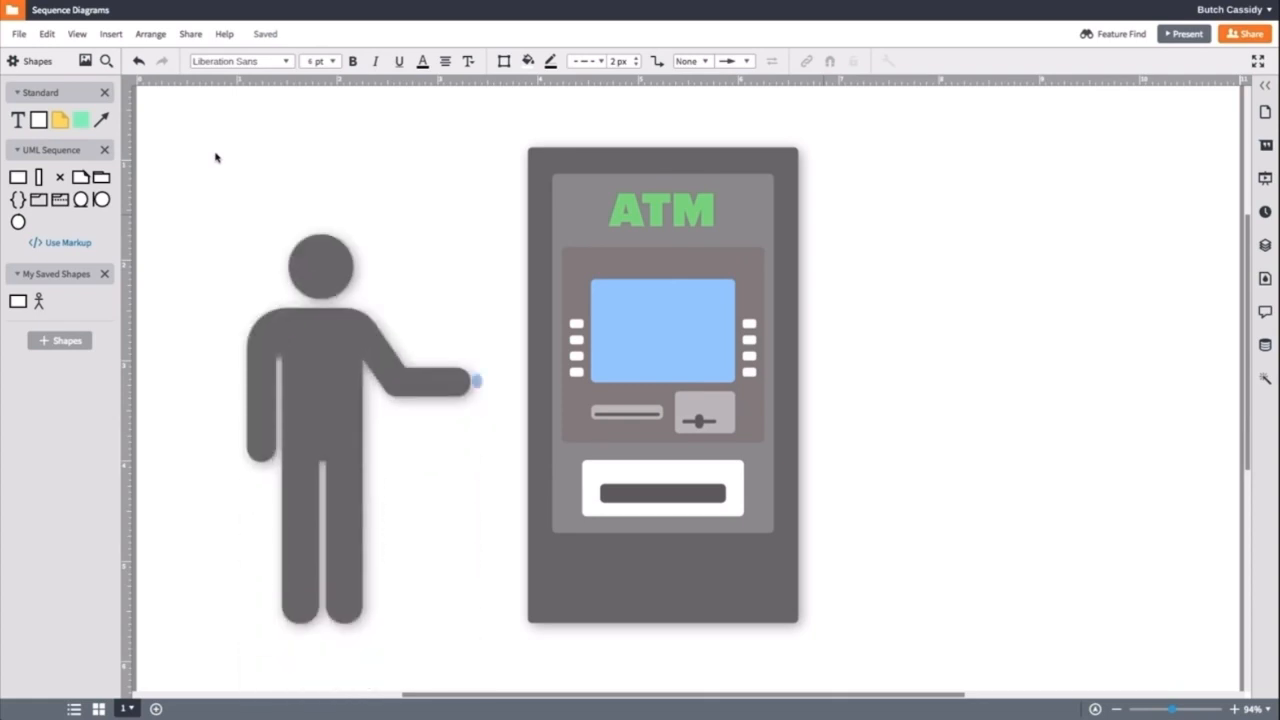
- Place a stick-figure actor from the UML Sequence library with an empty rectangle beside it at the page top
drag(476, 380, 520, 380)
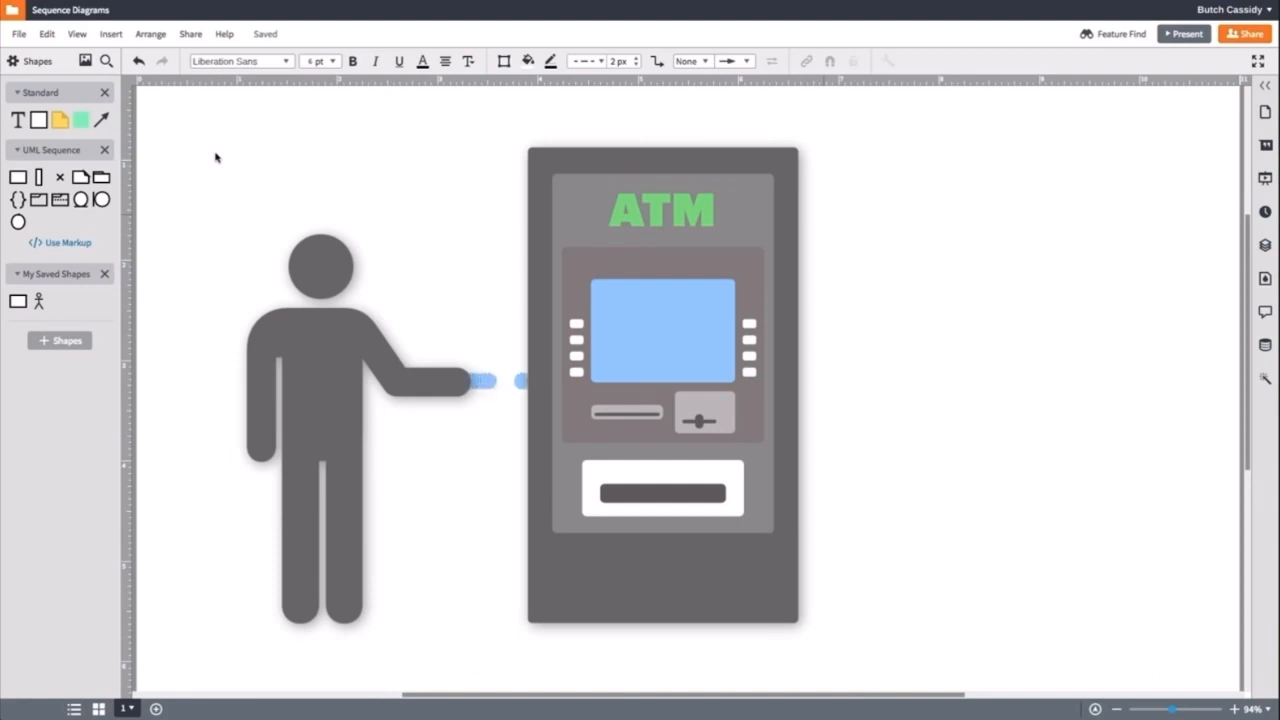
drag(520, 380, 944, 384)
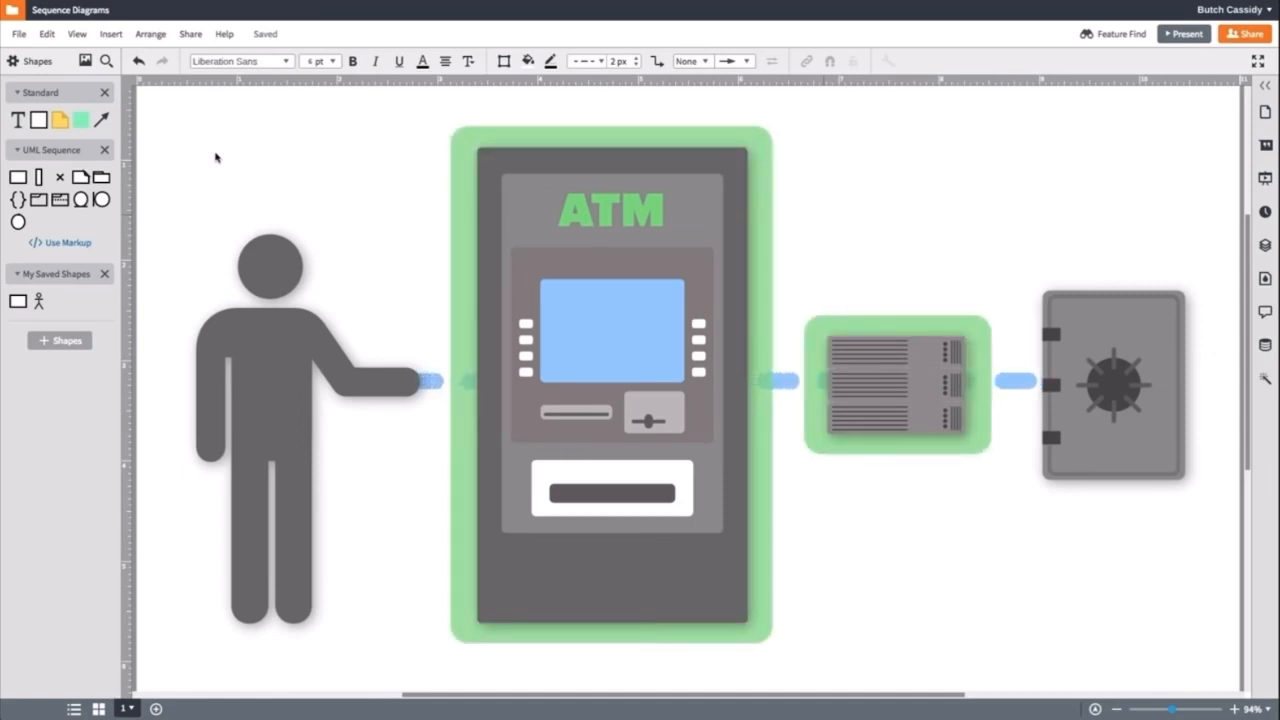
click(1112, 384)
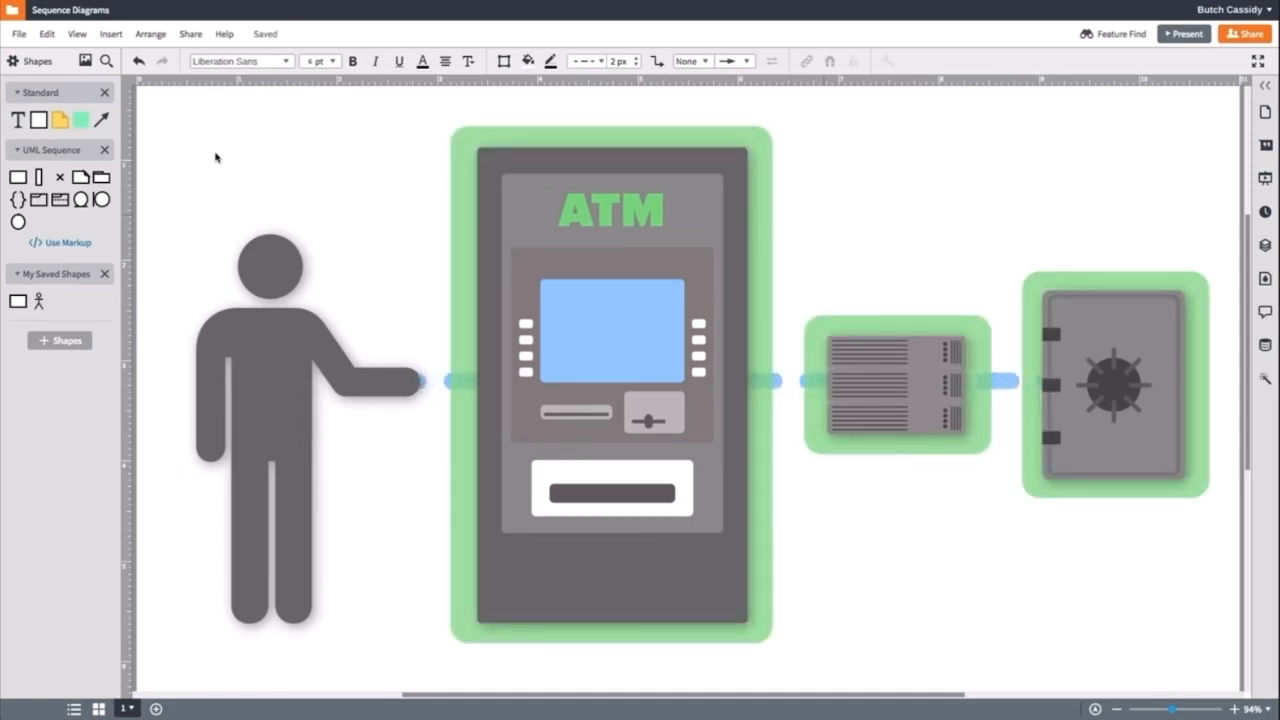
click(216, 158)
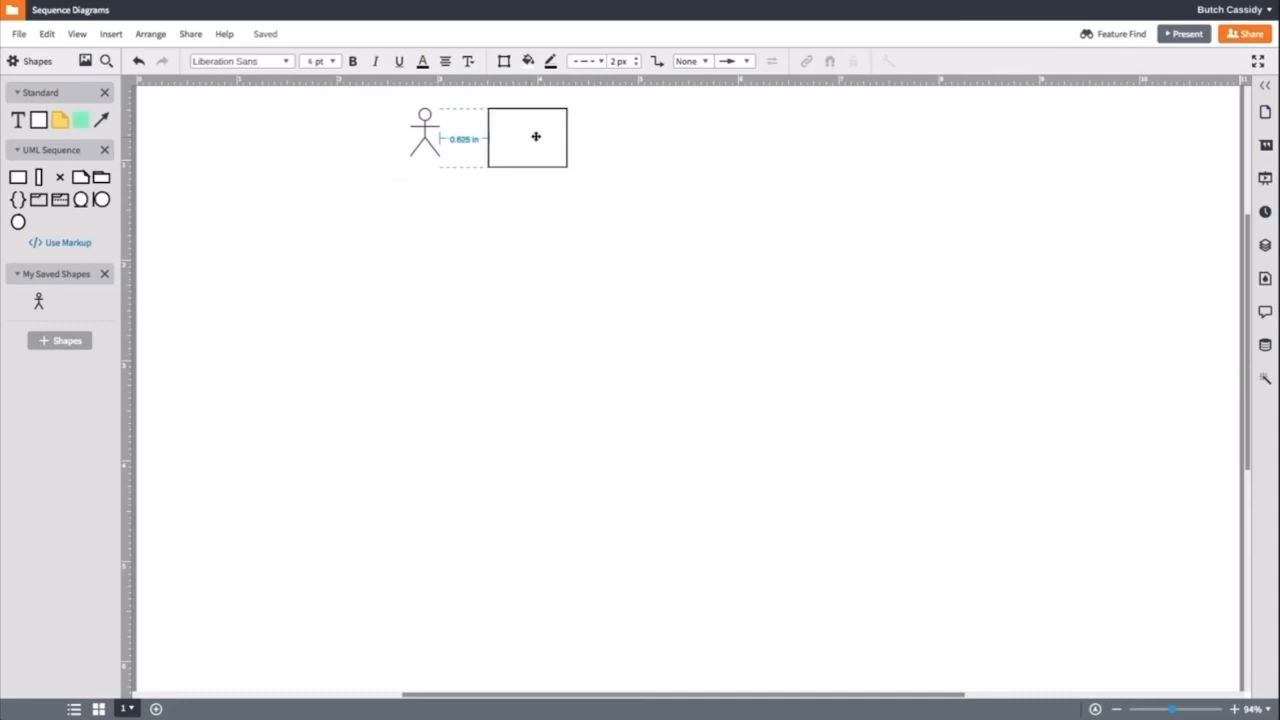
- Add two more boxes in the row and label the three ATM, Bank Server and Bank Account
drag(536, 136, 708, 140)
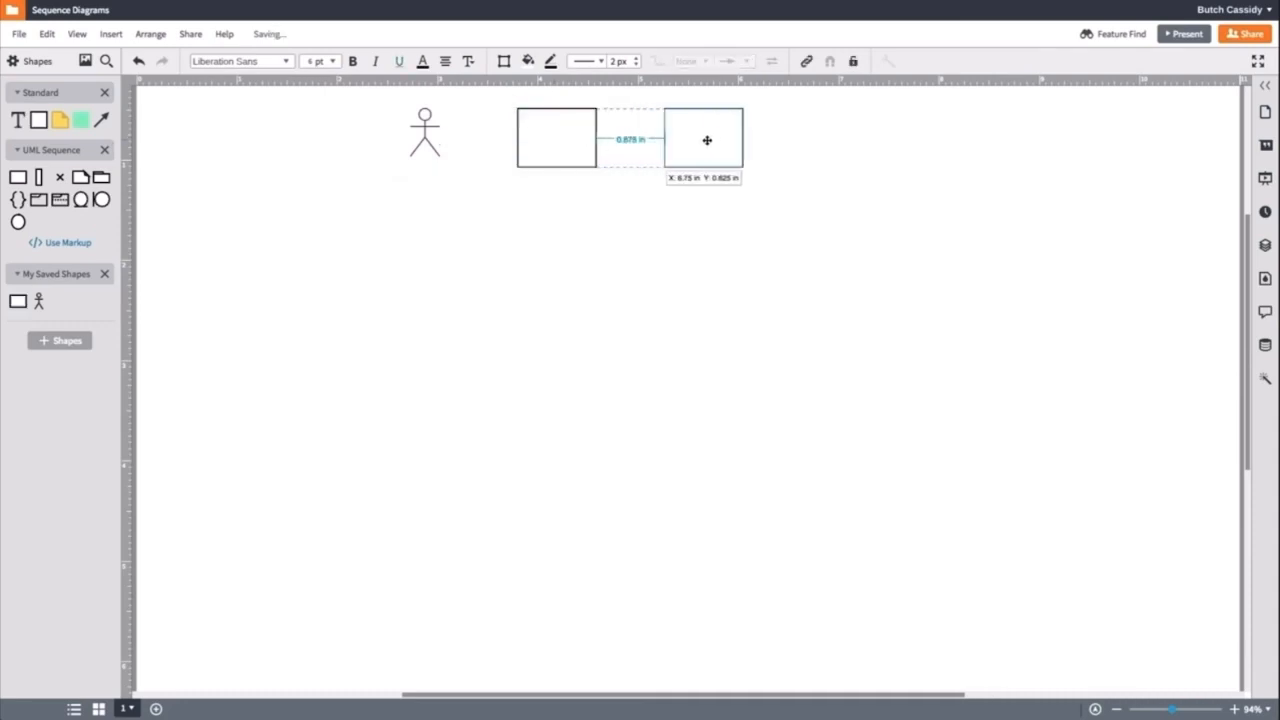
drag(704, 138, 868, 138)
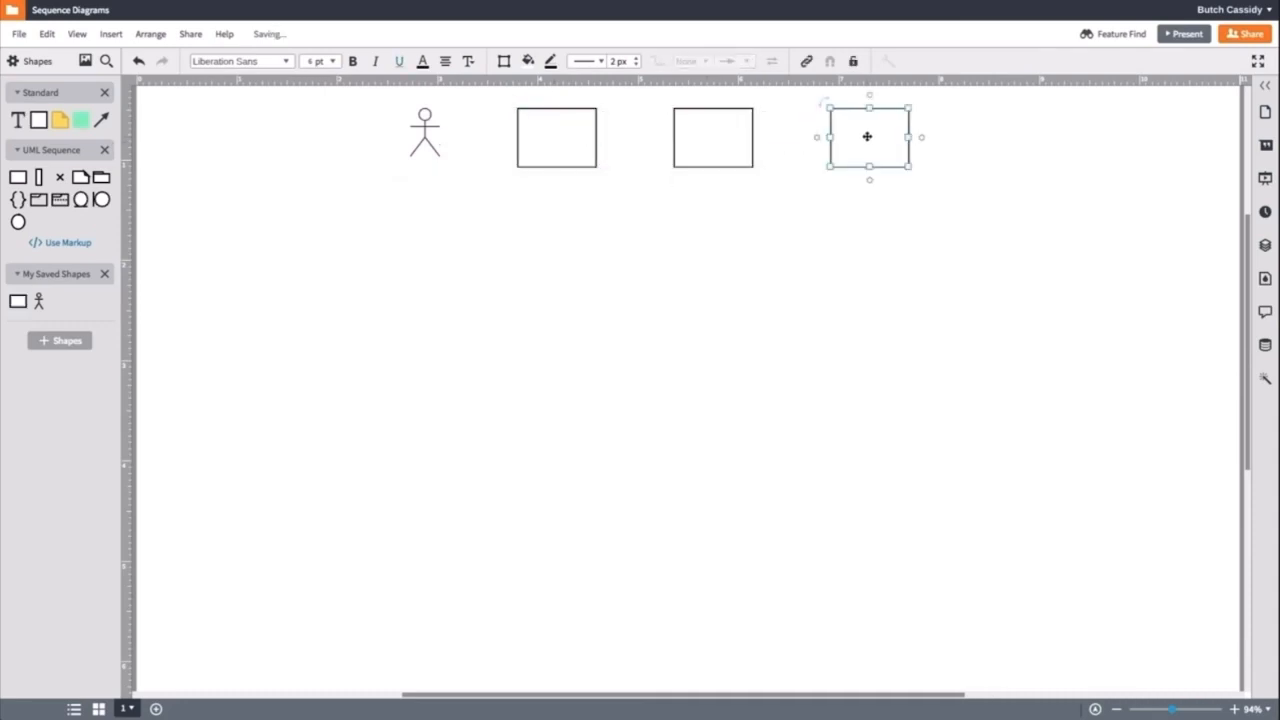
click(556, 136)
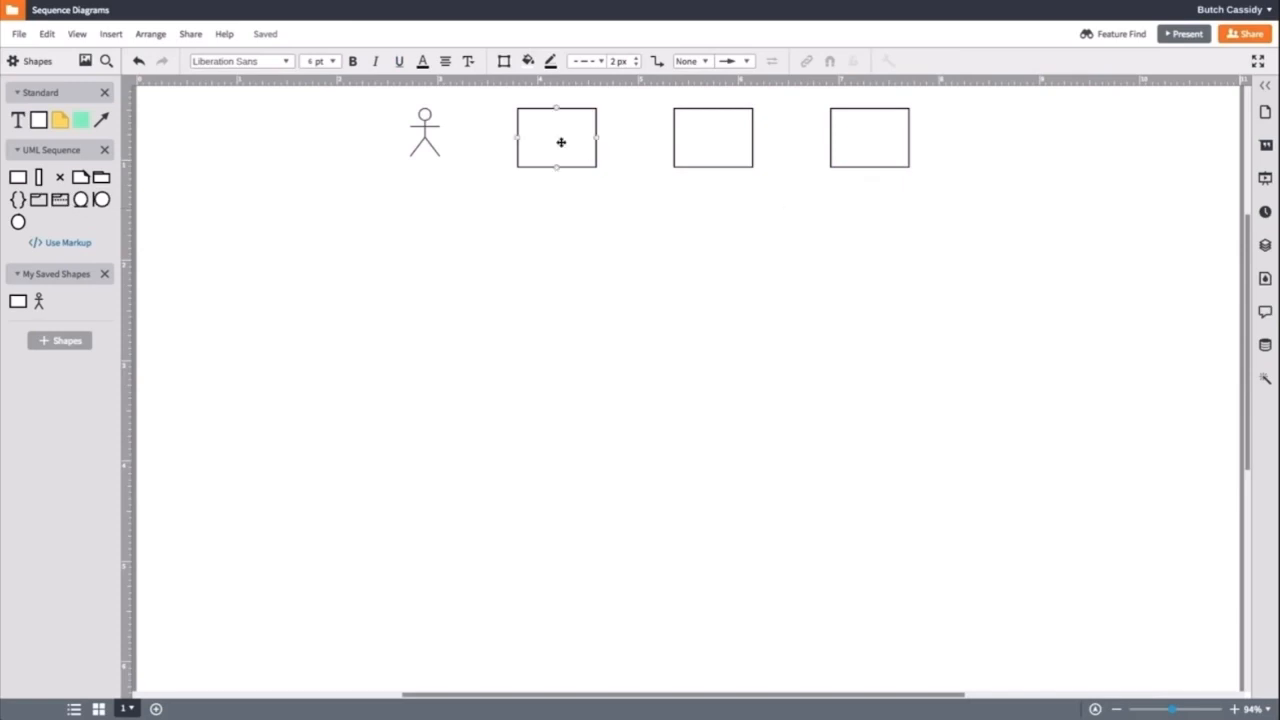
text(ATM)
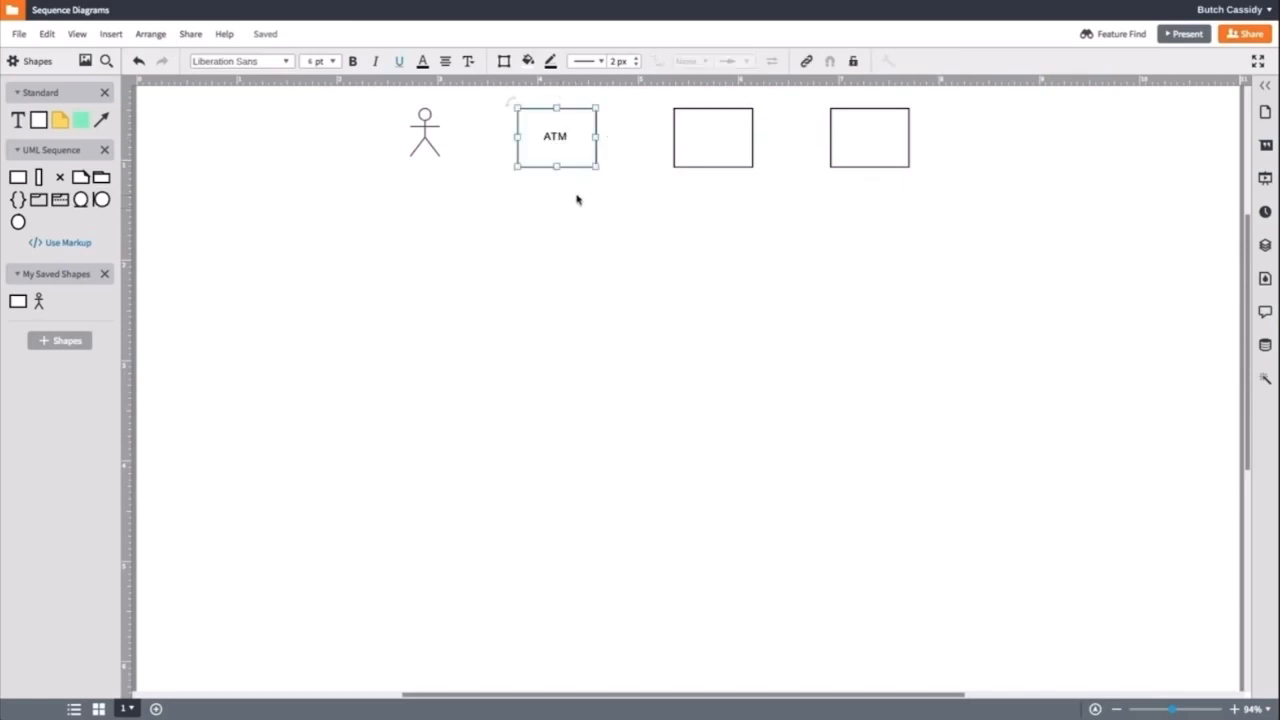
click(588, 198)
text(Bank Account)
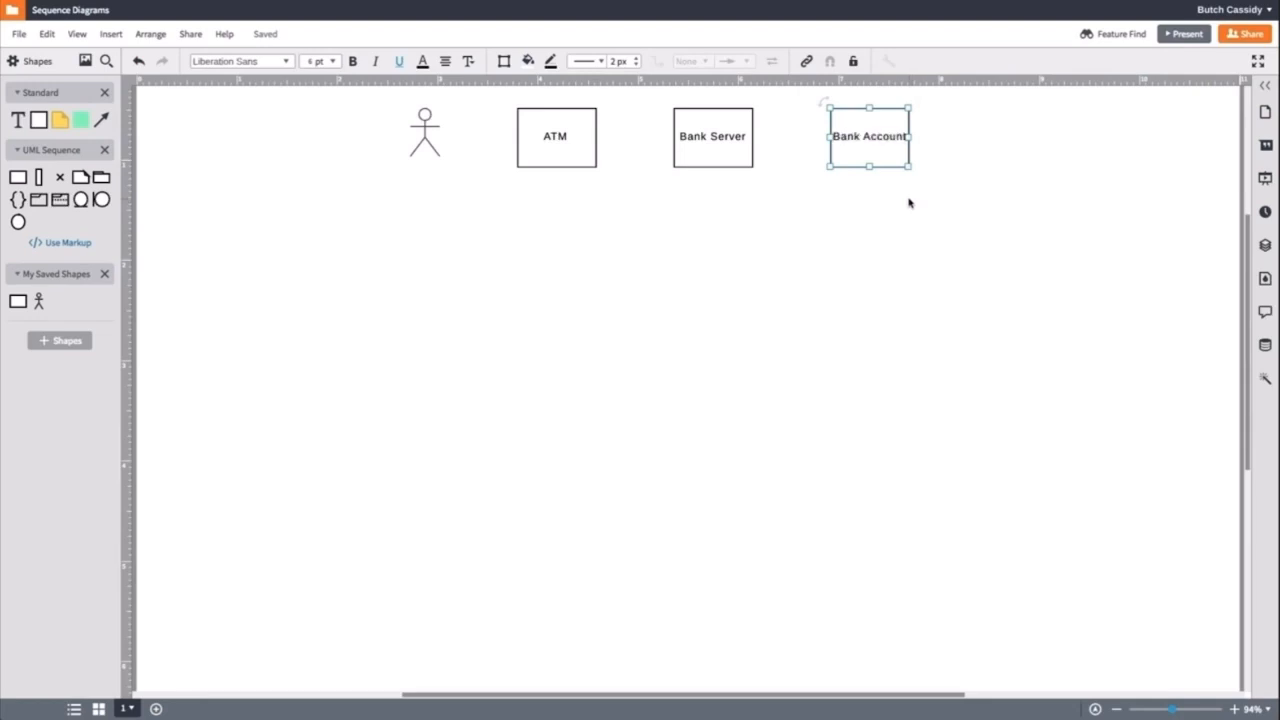
click(530, 188)
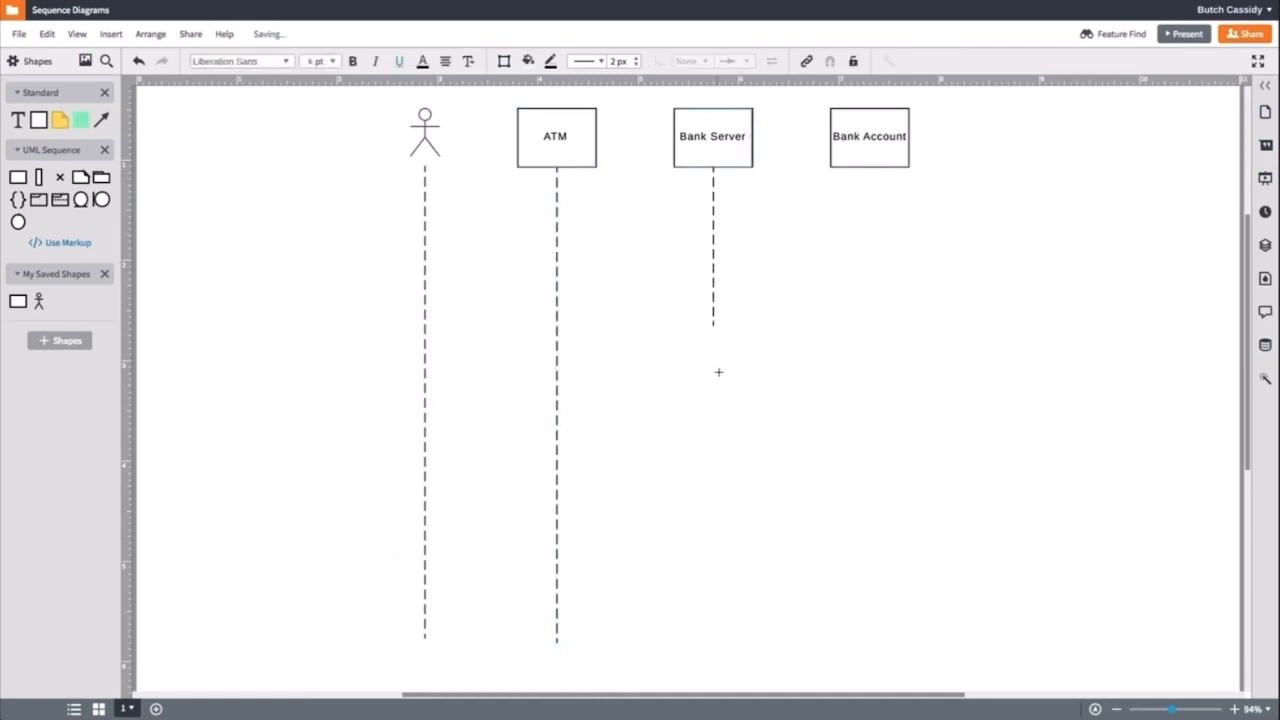
- Extend the dashed lifeline below Bank Server to match the other participants
click(868, 136)
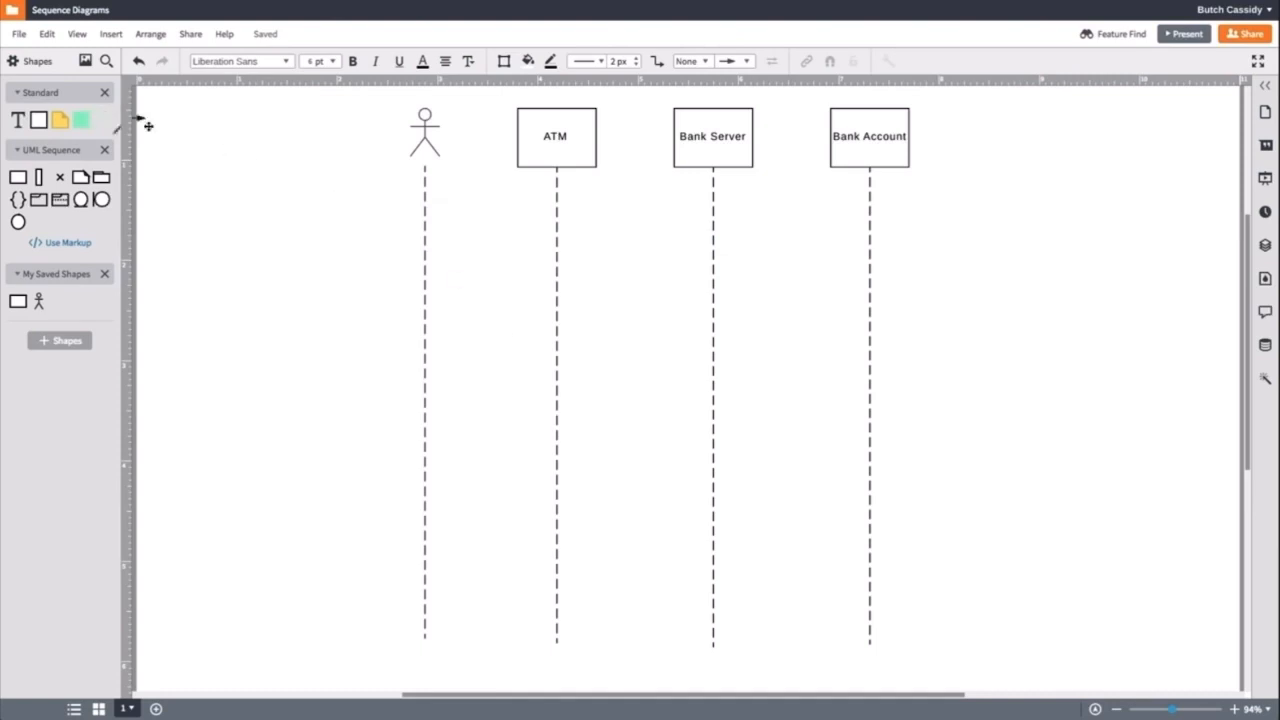
- Connect a message arrow from the actor to the ATM lifeline labelled Insert Card
drag(424, 188, 496, 188)
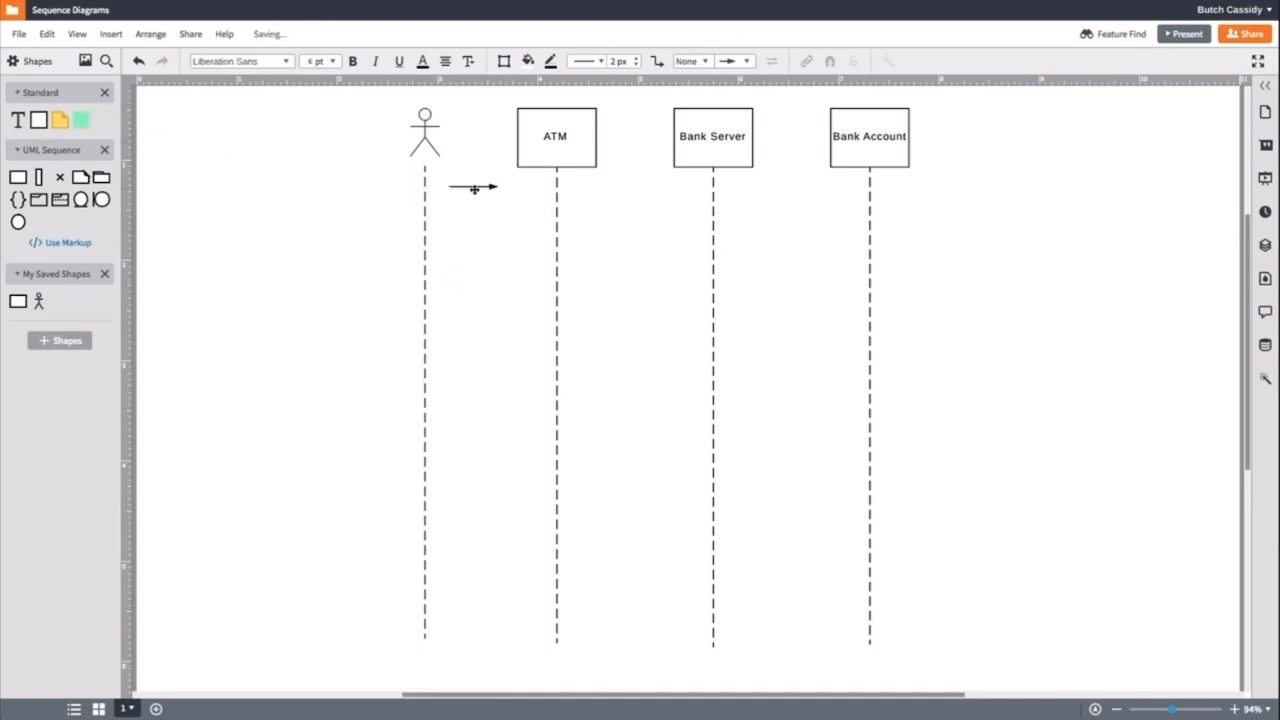
click(490, 188)
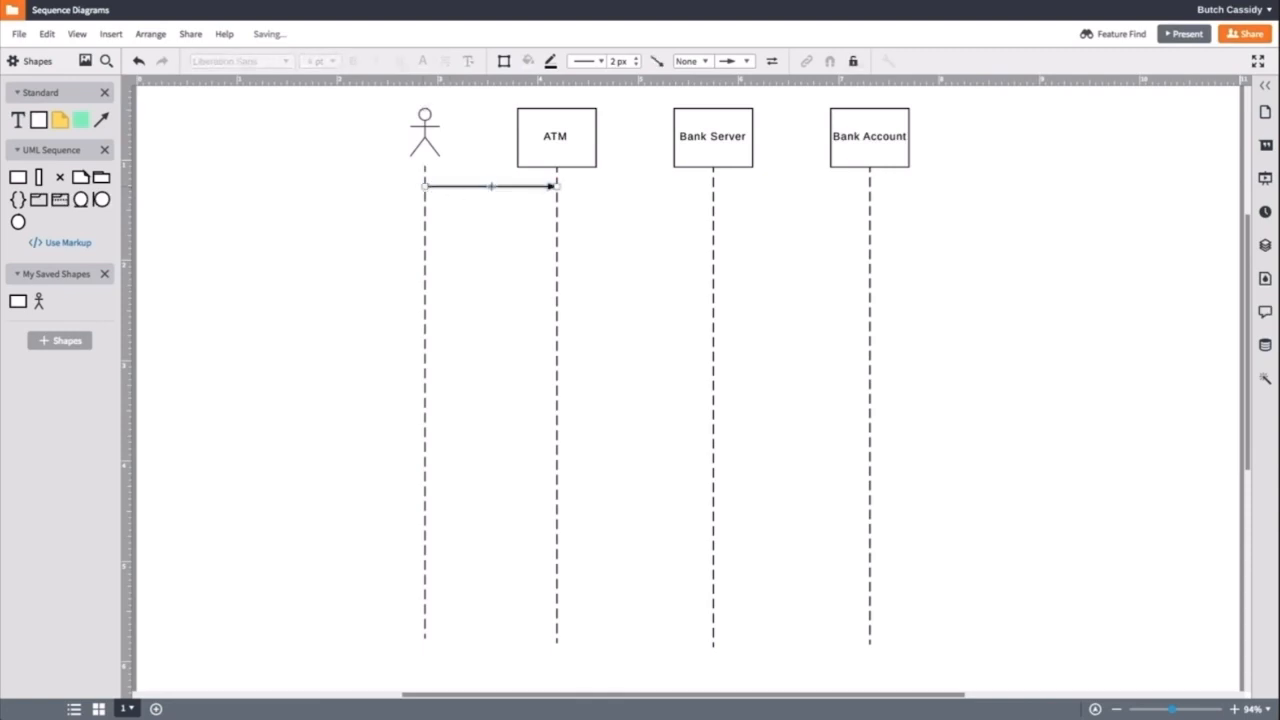
click(490, 186)
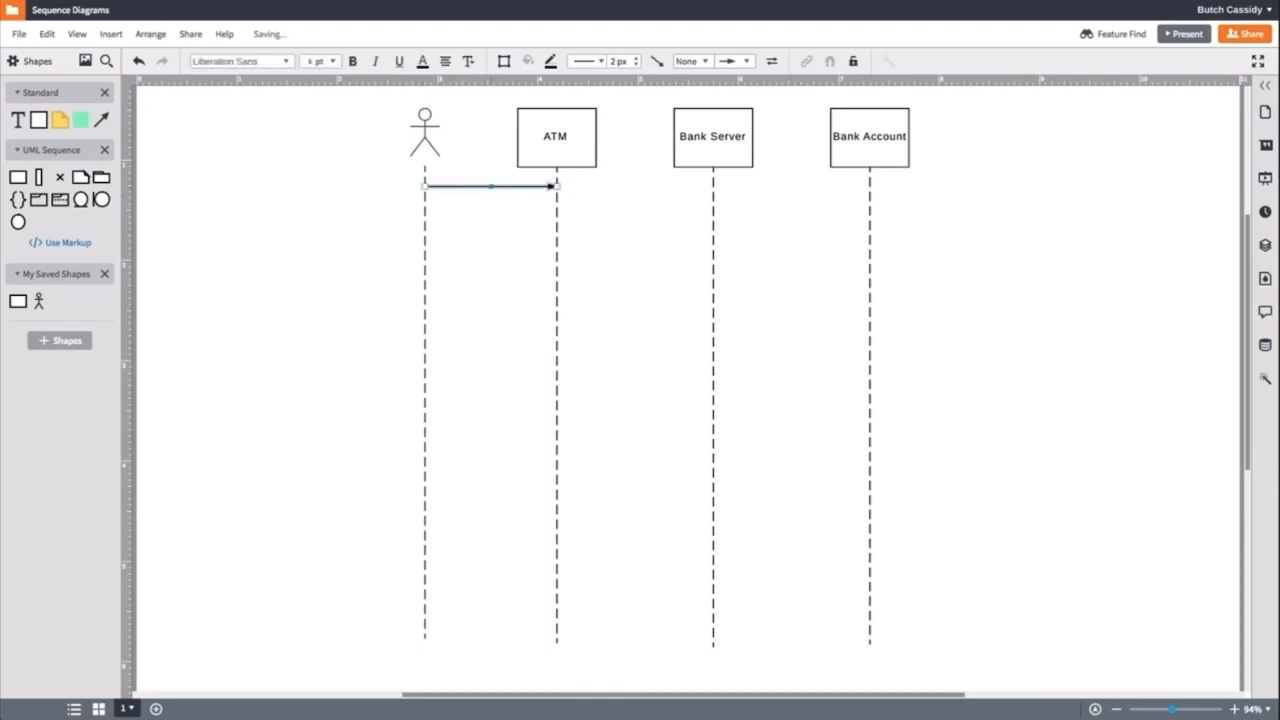
text(Insert Card)
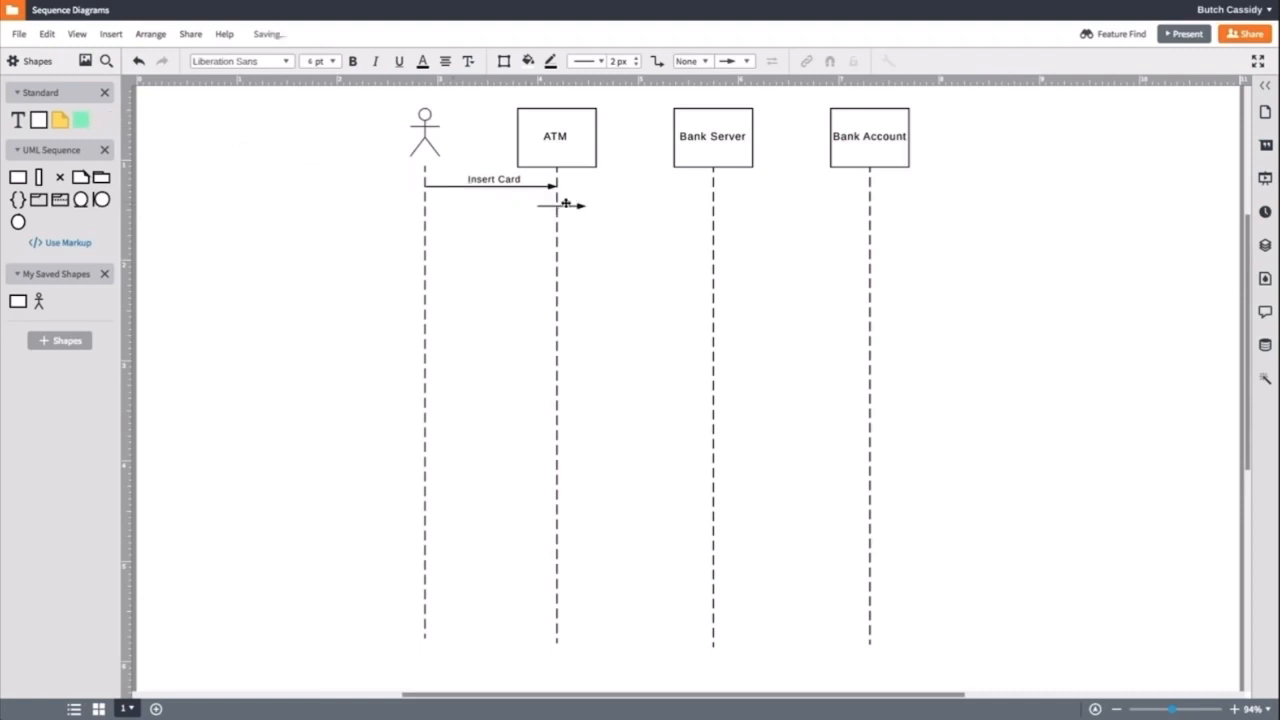
- Draw a Verify Card message from ATM to Bank Server and start the reply back
drag(556, 204, 650, 196)
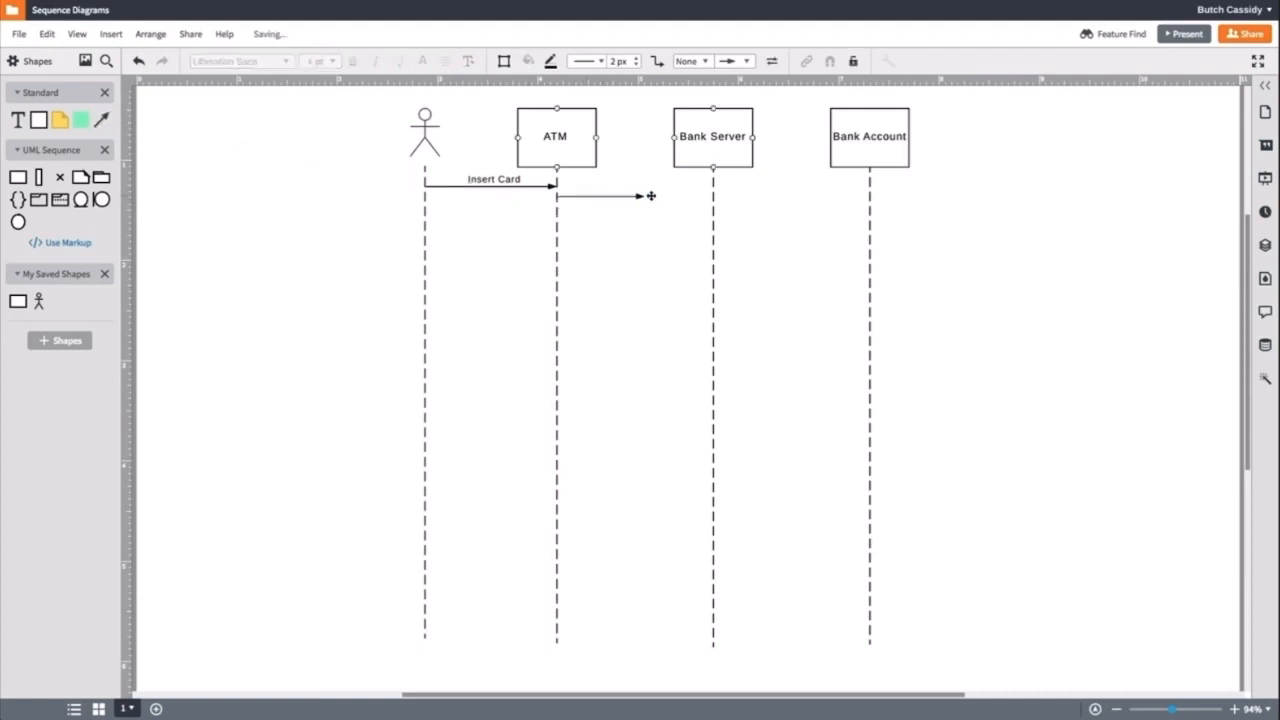
drag(650, 196, 712, 196)
text(Verify Card)
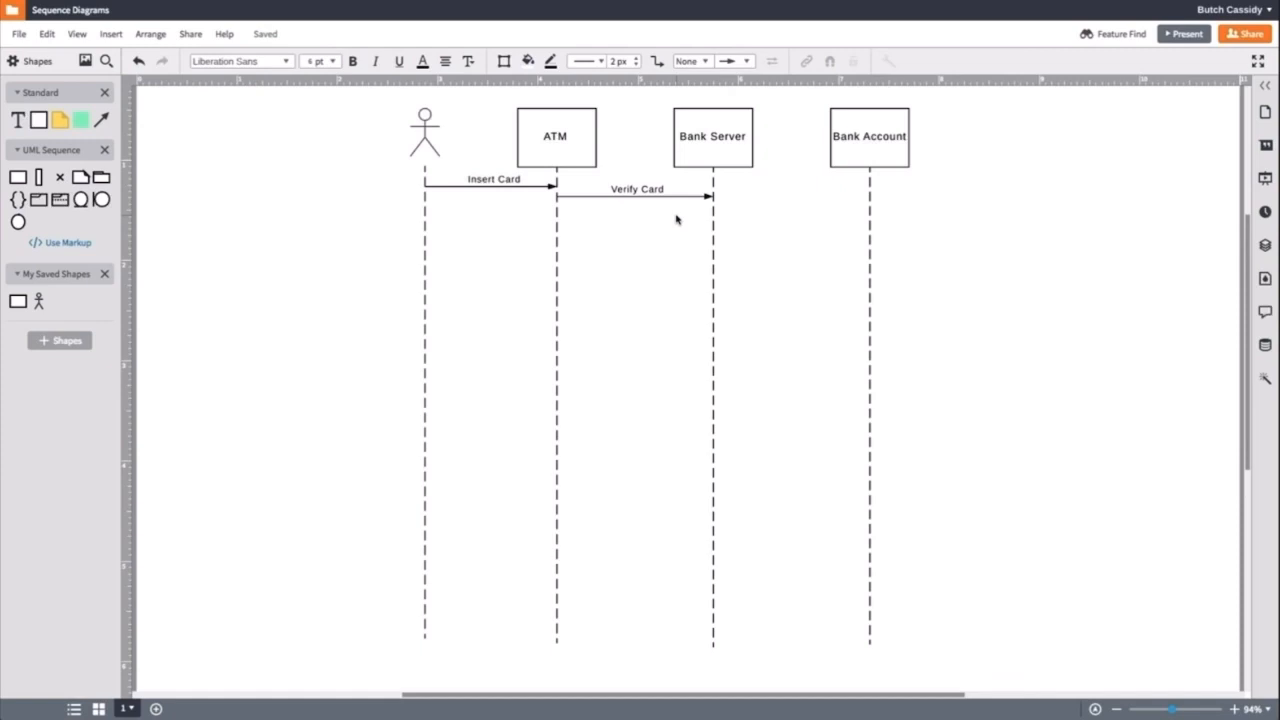
drag(712, 226, 556, 226)
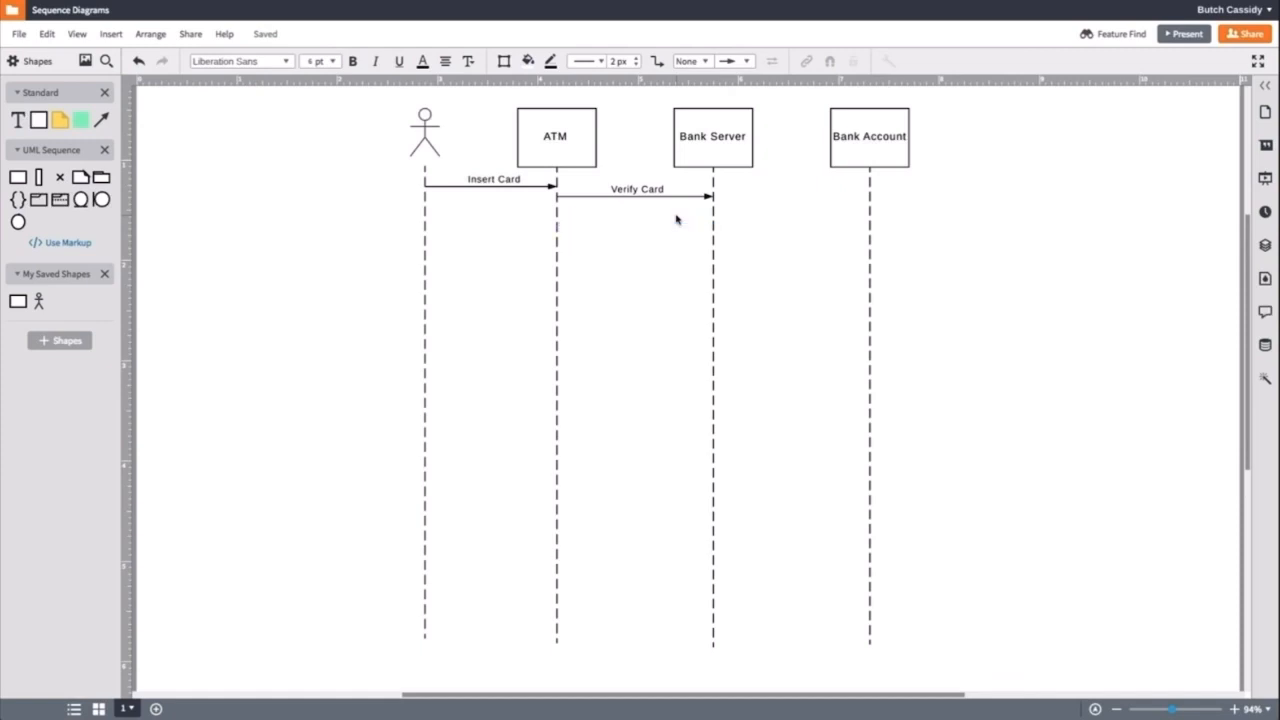
mouse_move(698, 220)
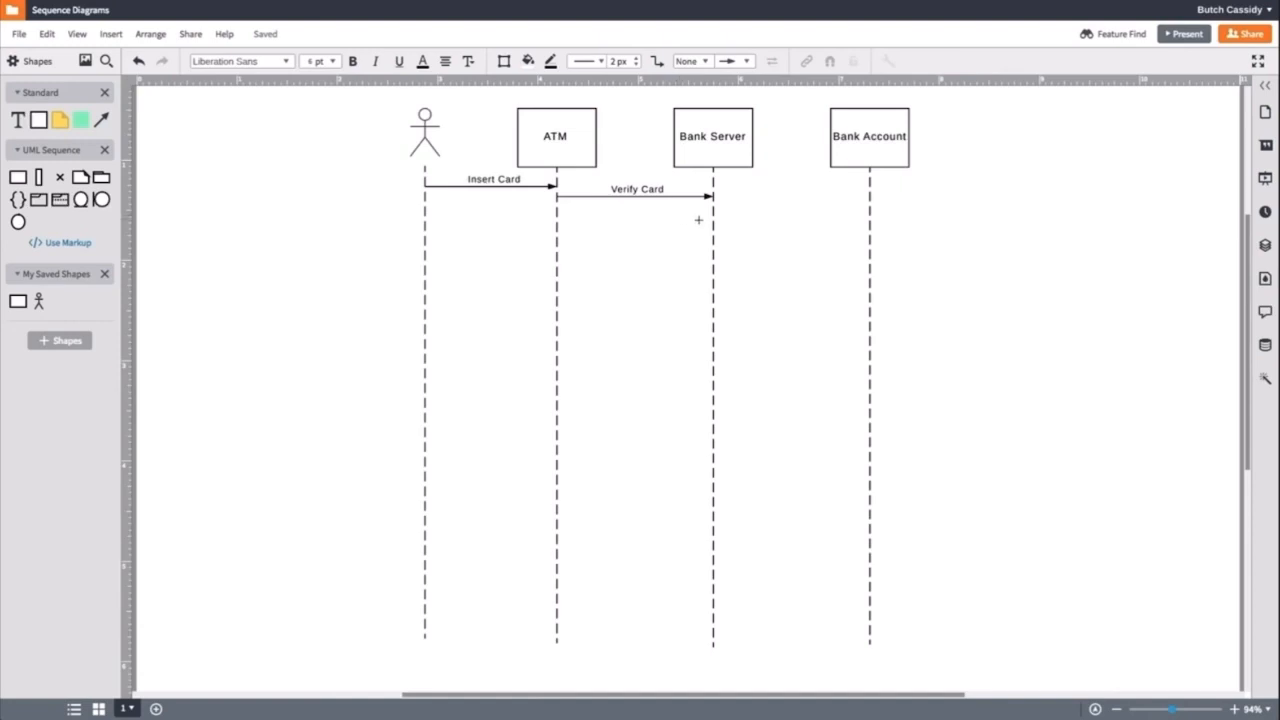
- Add a dashed return message from Bank Server to ATM labelled Card OK
drag(712, 224, 556, 224)
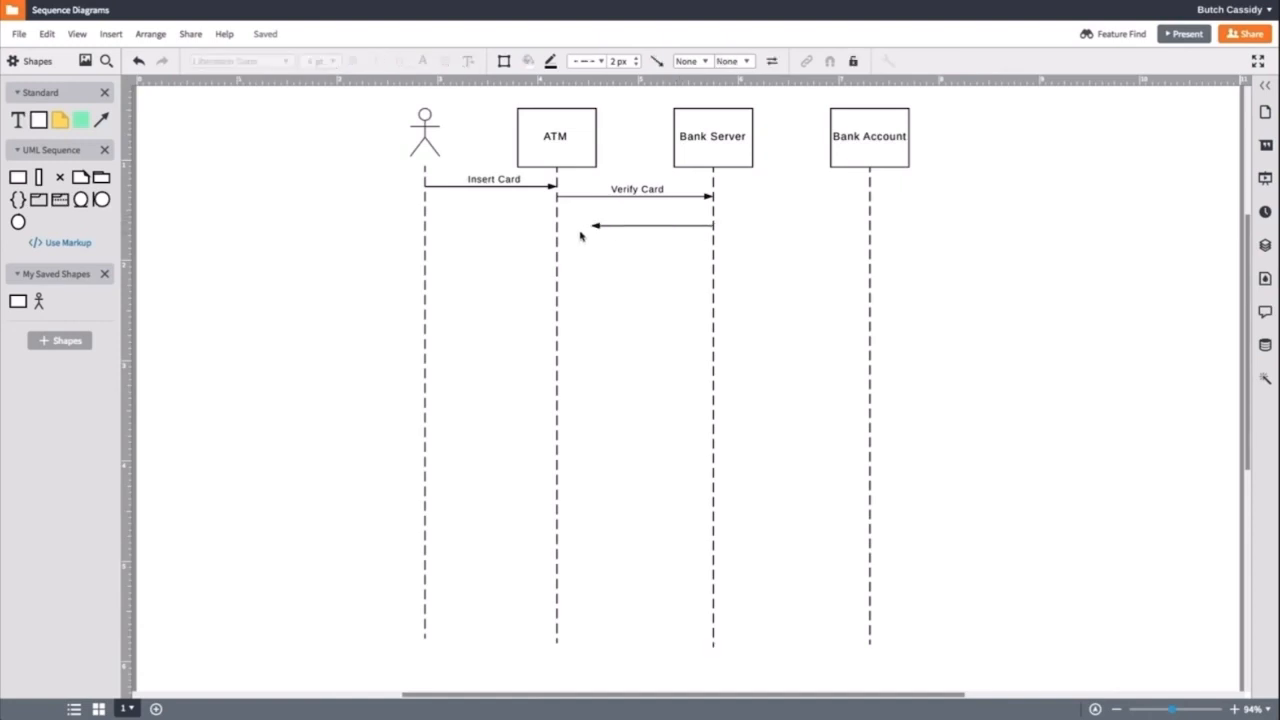
click(636, 224)
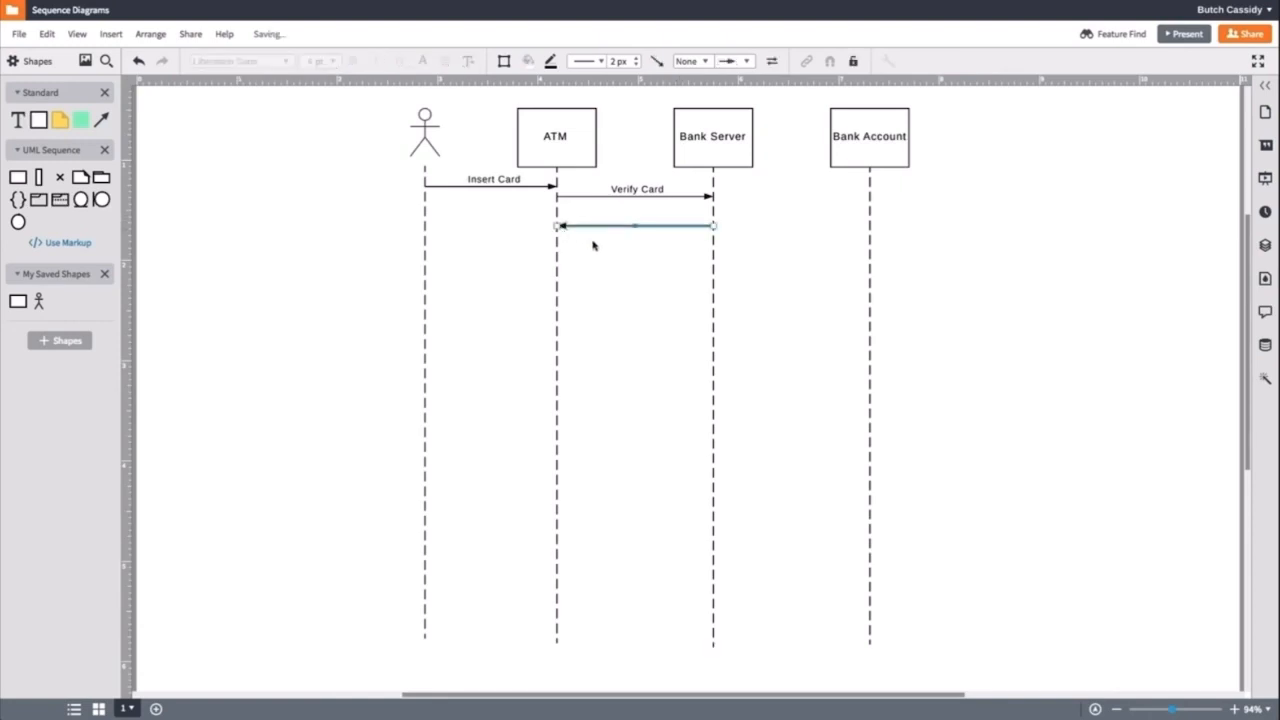
click(588, 60)
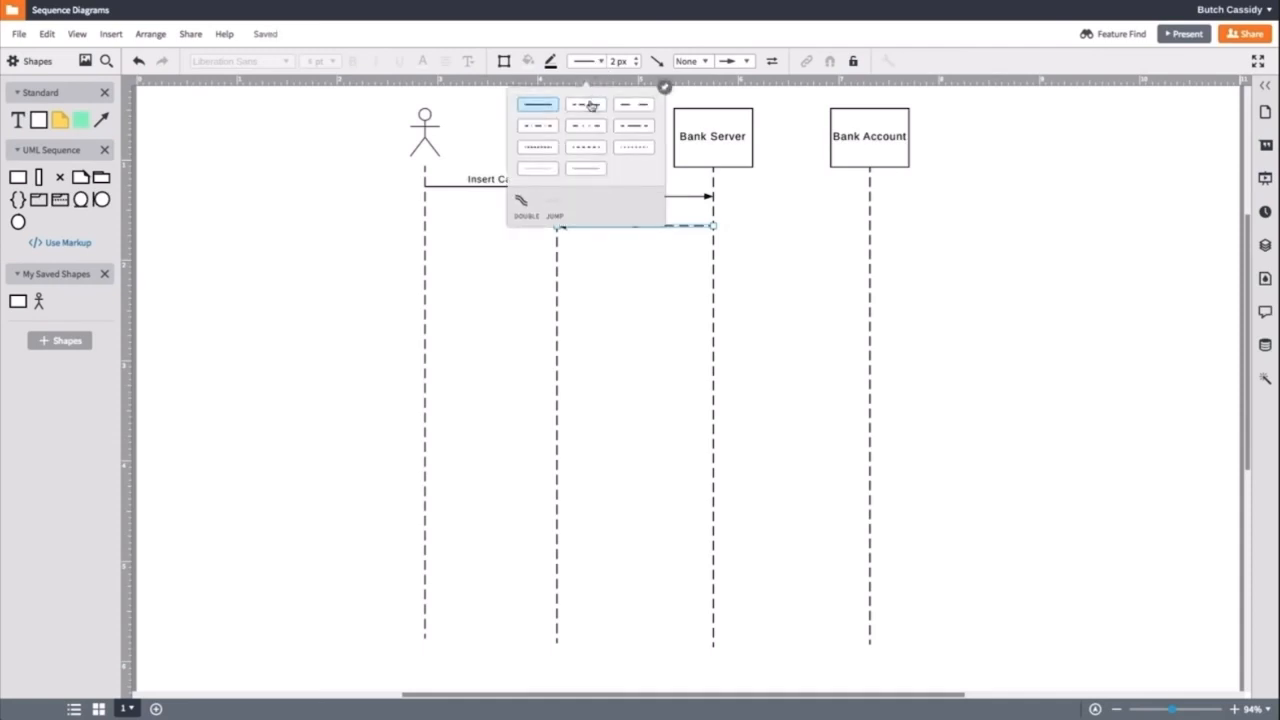
click(584, 124)
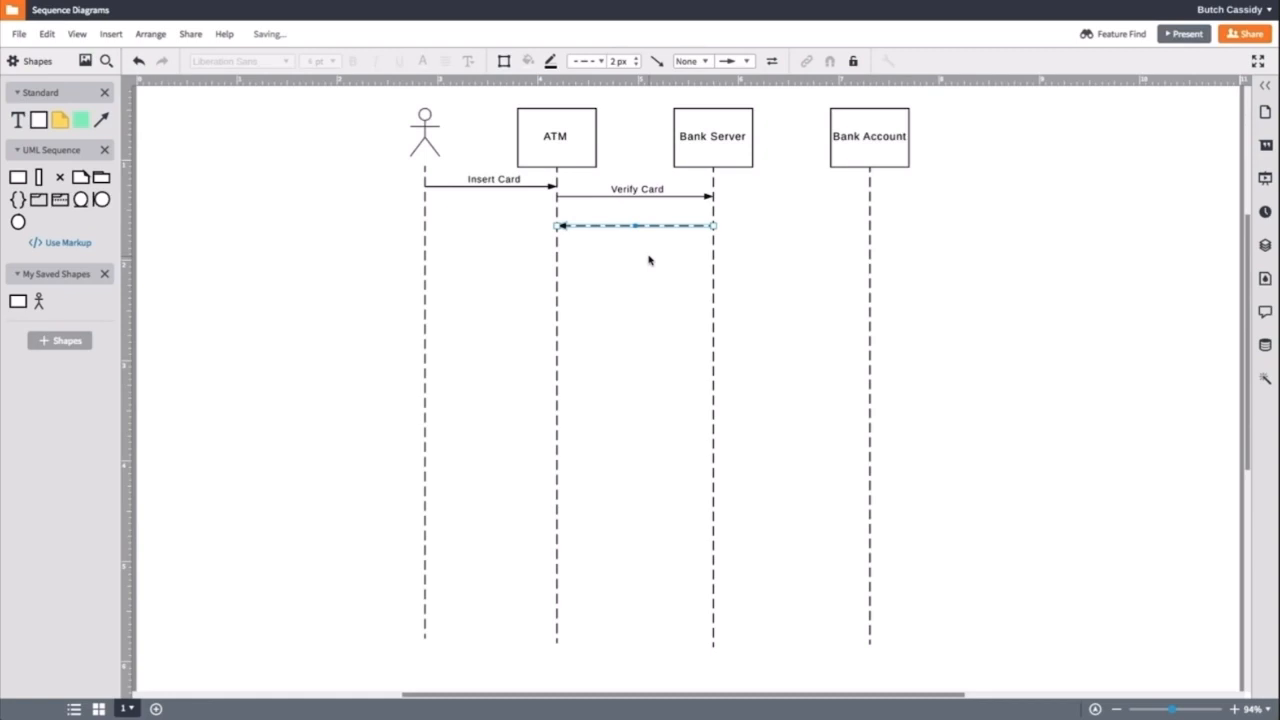
text(Card OK)
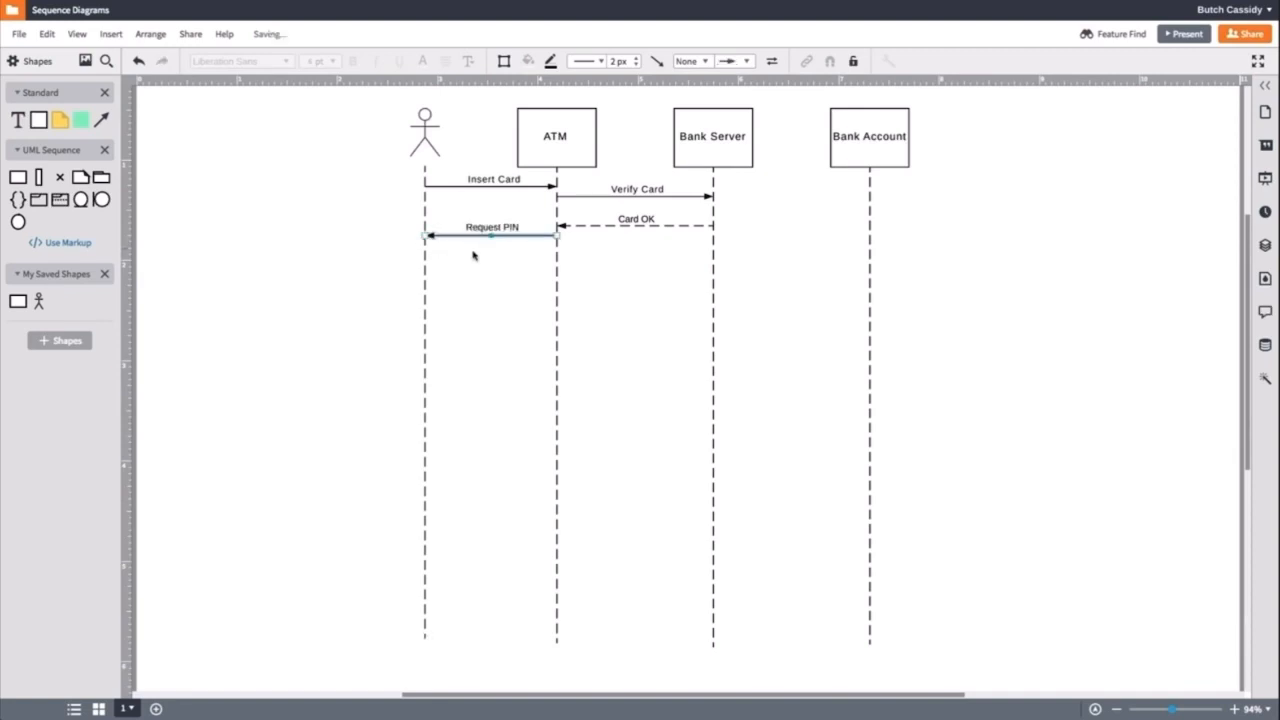
mouse_move(532, 260)
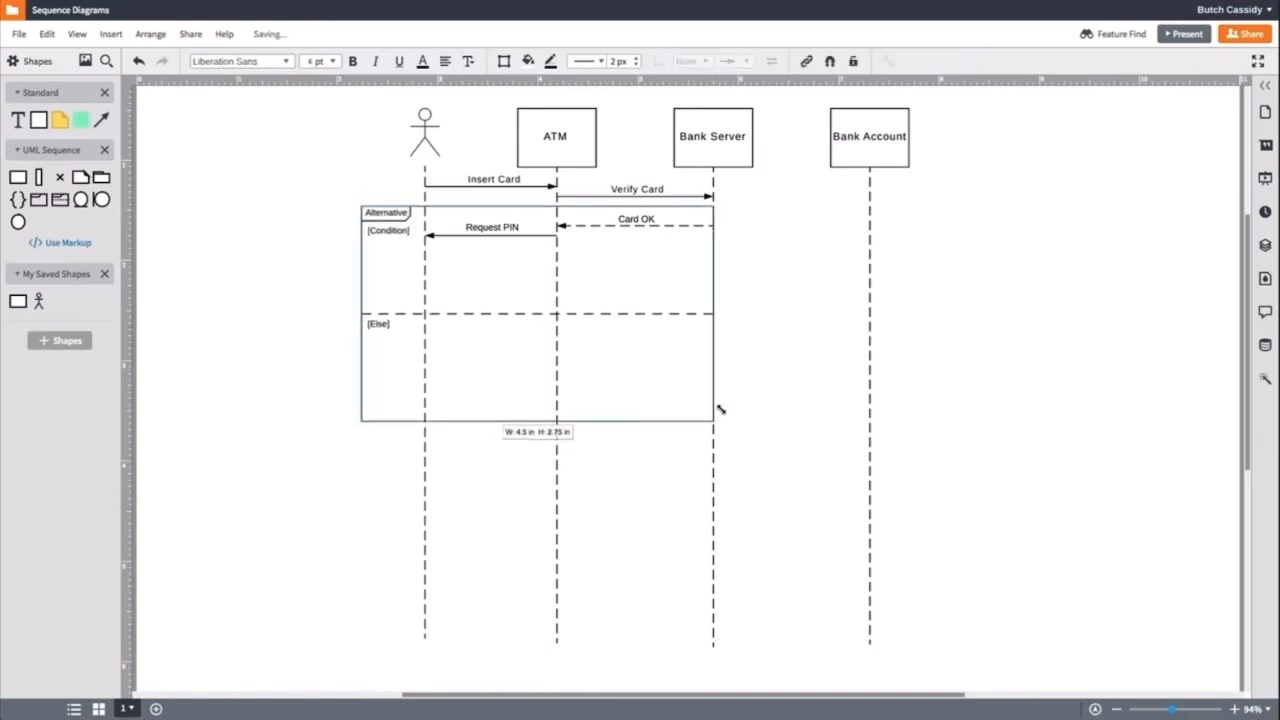
- Shrink the Alternative frame around the messages with the condition reading if card is valid
drag(720, 410, 736, 324)
text([if card is valid)
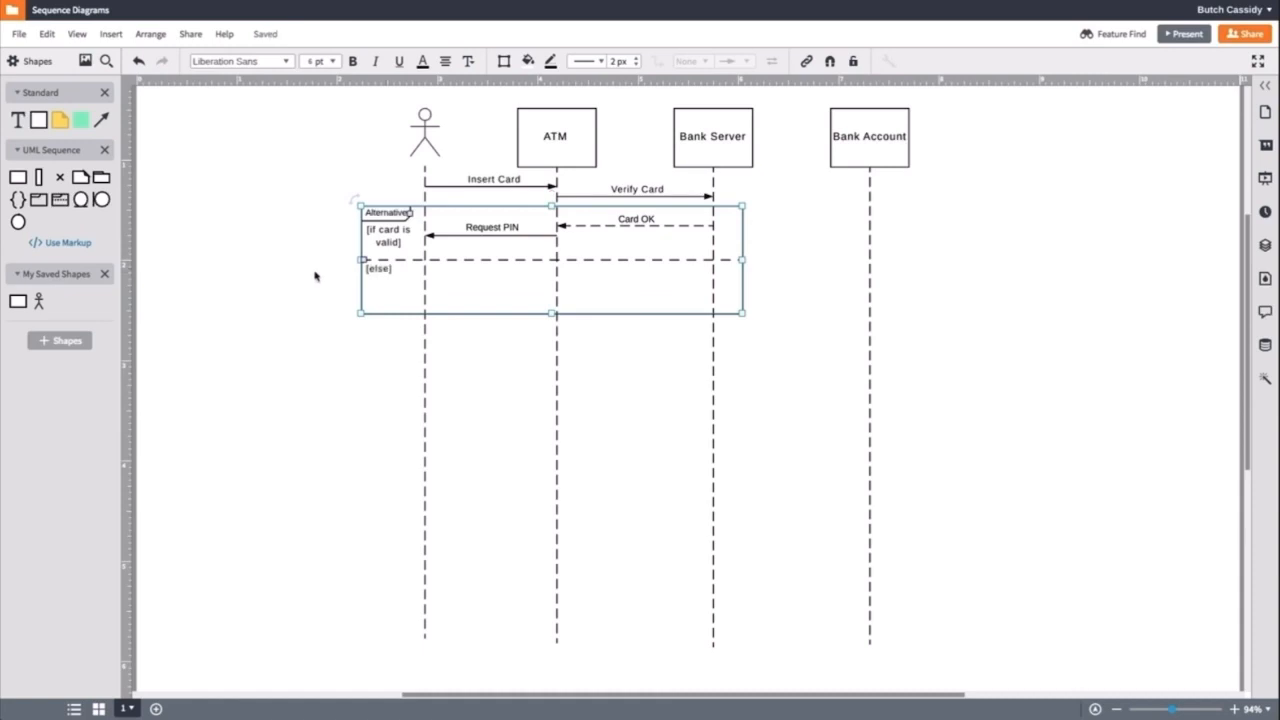
click(636, 190)
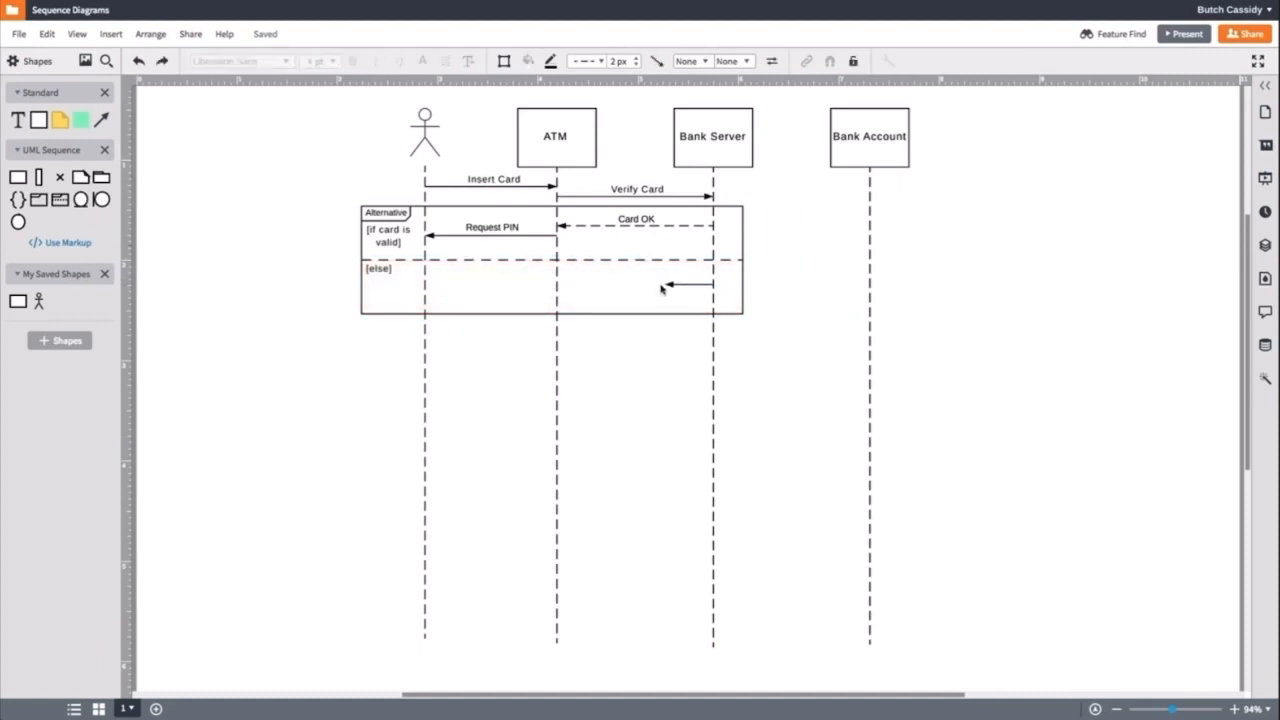
- Make the Card Invalid return dashed, then start a new message from the customer to ATM below
click(584, 60)
text(Eject Card)
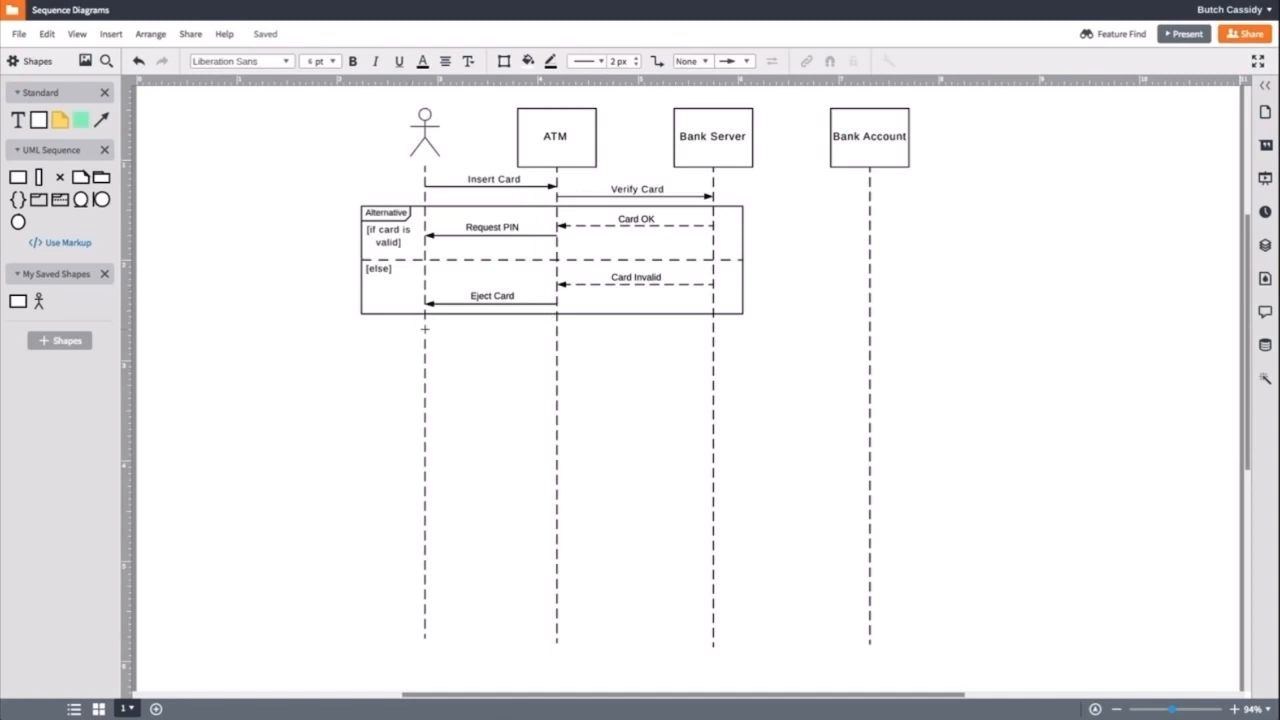
drag(424, 342, 556, 342)
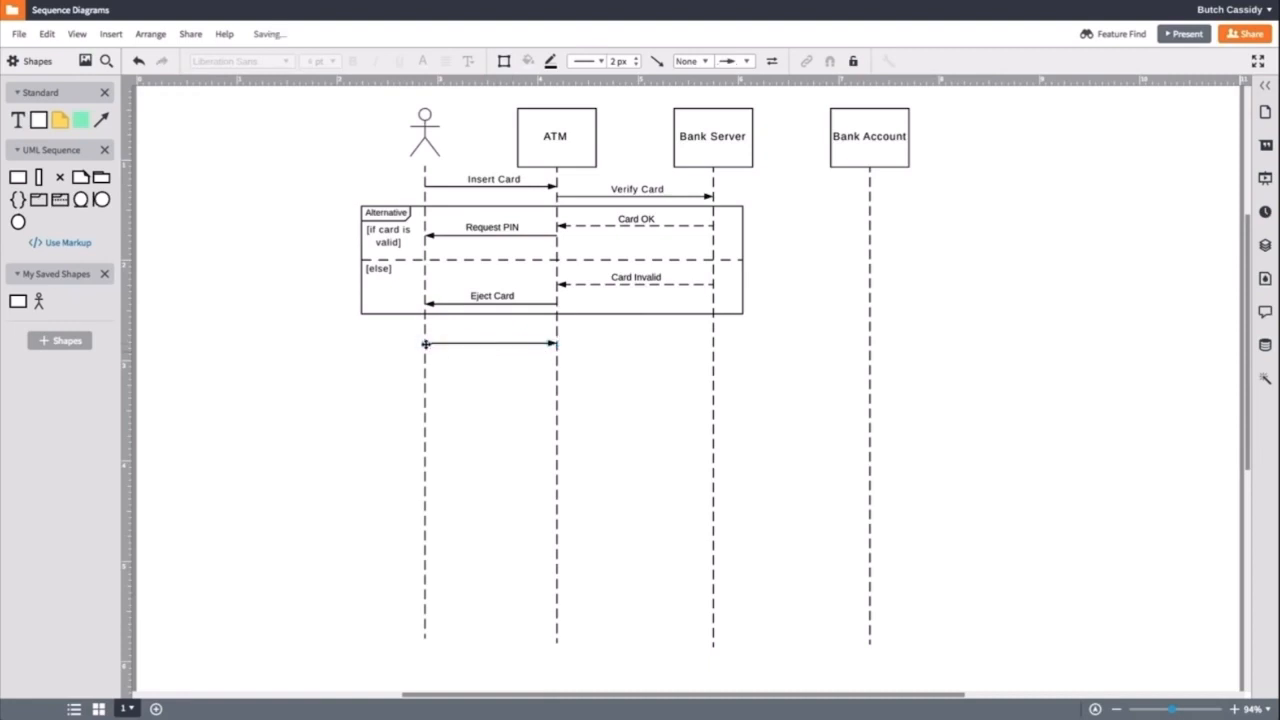
- Label the message PIN Entered, draw Verify PIN to Bank Server and place a second Alternative frame
text(PIN Entered)
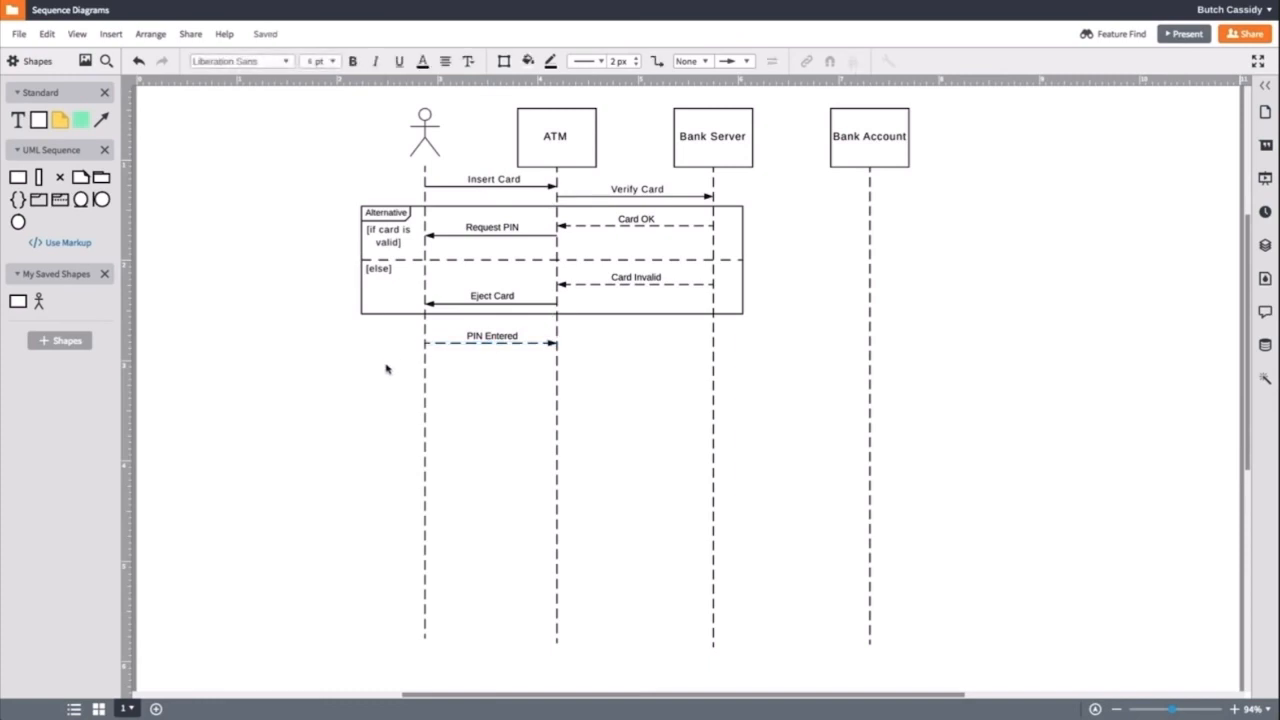
drag(556, 352, 660, 352)
text(Verify PIN)
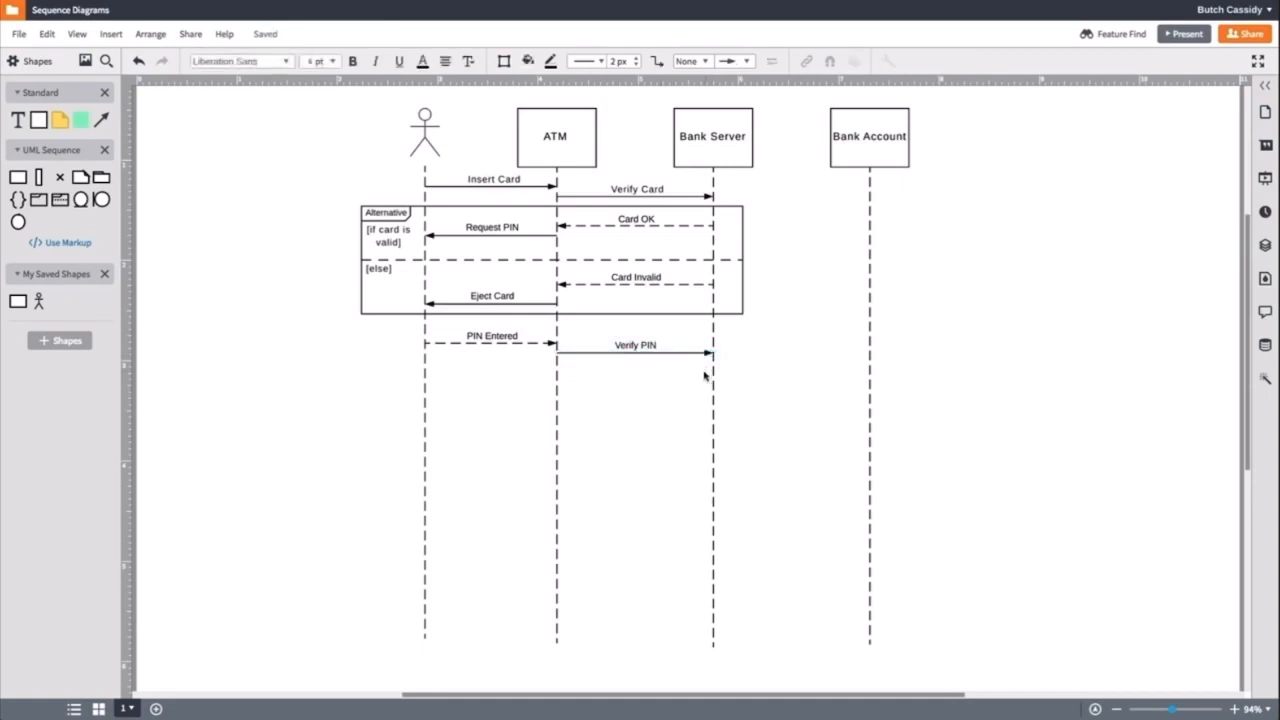
mouse_move(690, 376)
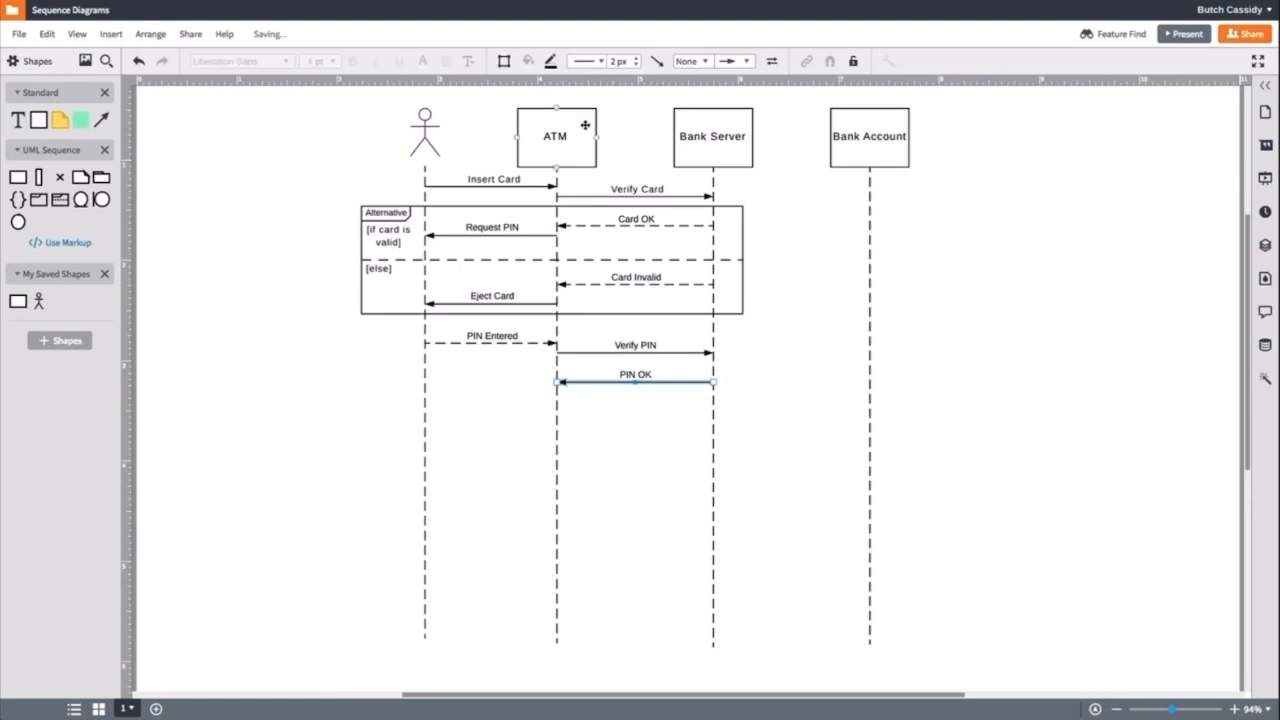
click(680, 418)
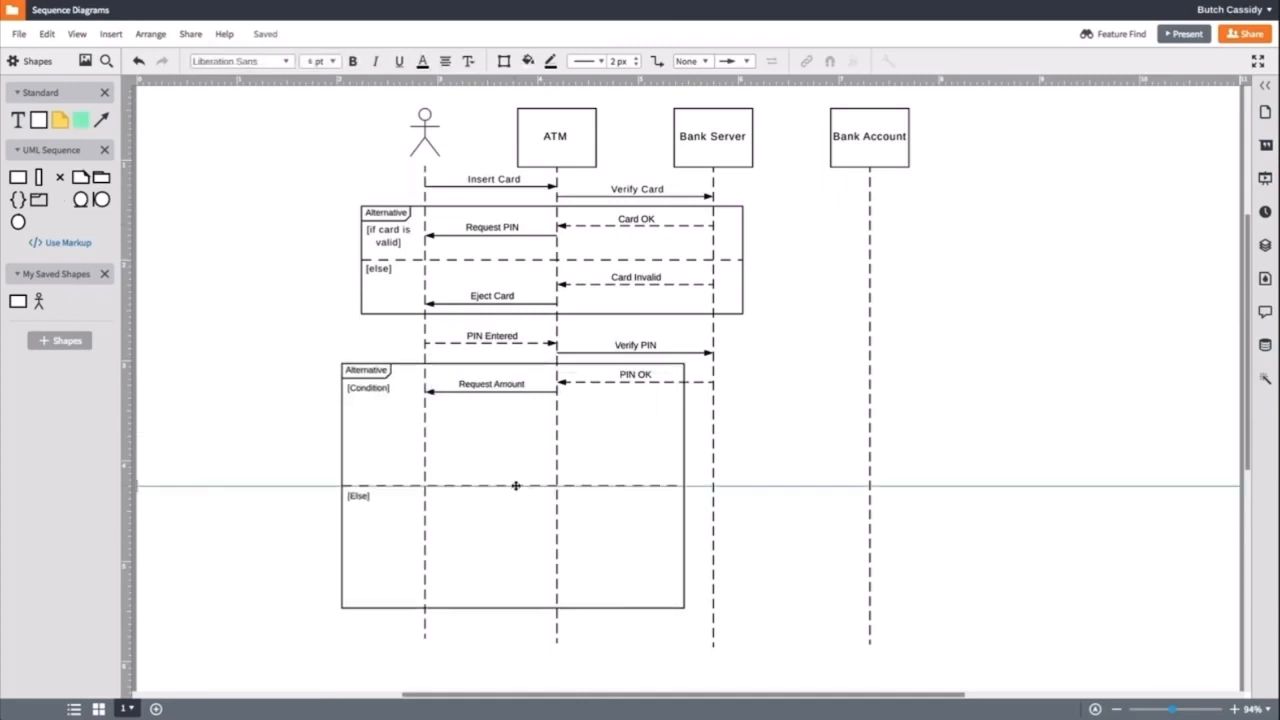
- Fit the second frame with condition if PIN is valid and make its PIN Invalid return dashed
drag(688, 604, 740, 476)
text([el)
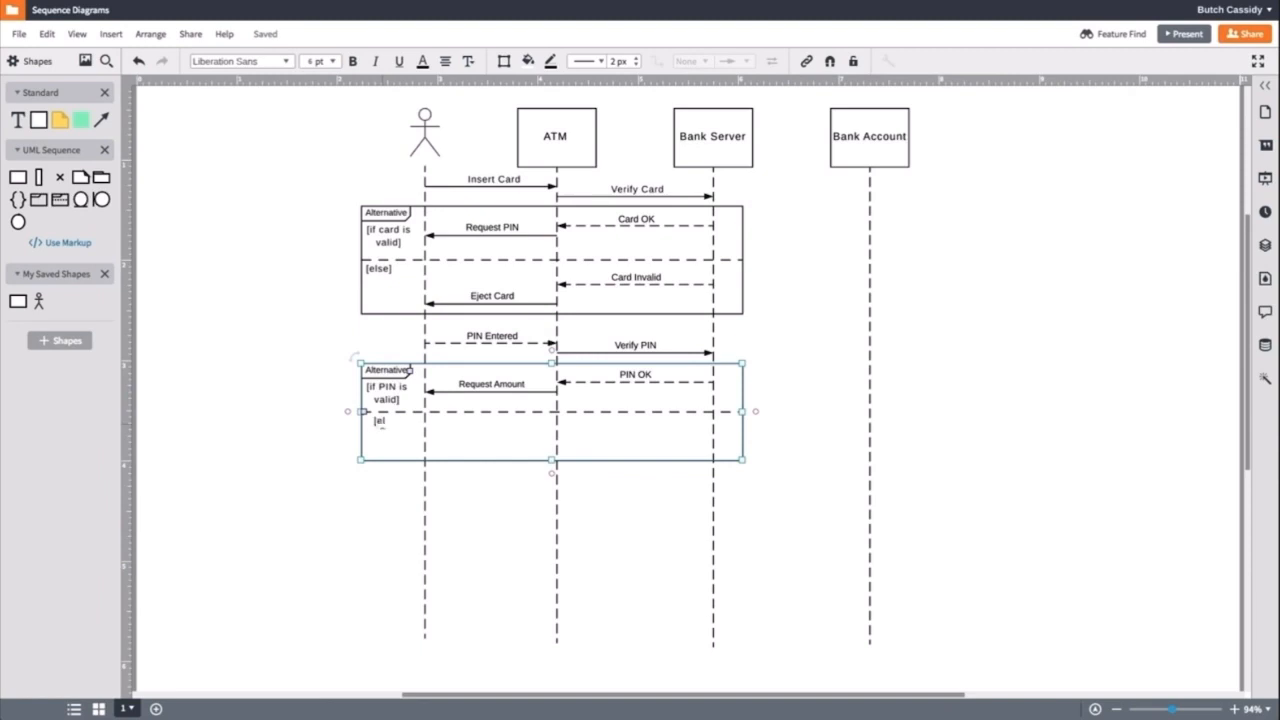
click(322, 430)
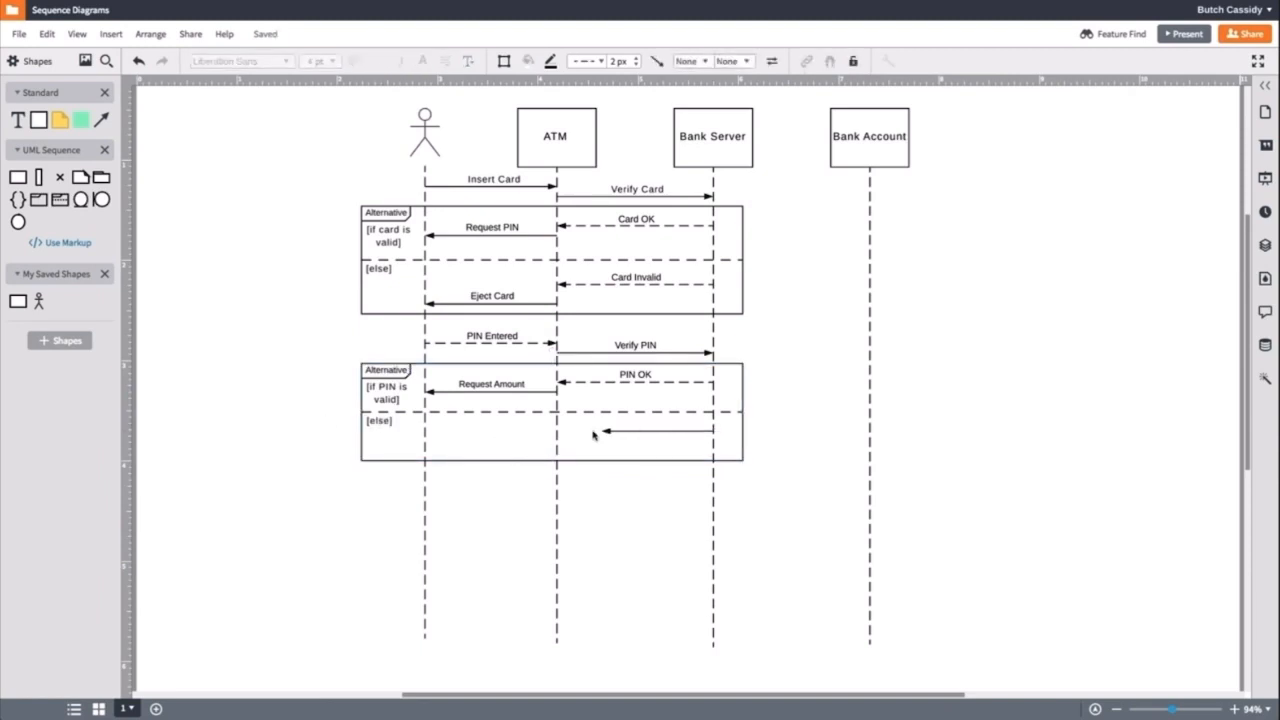
click(584, 60)
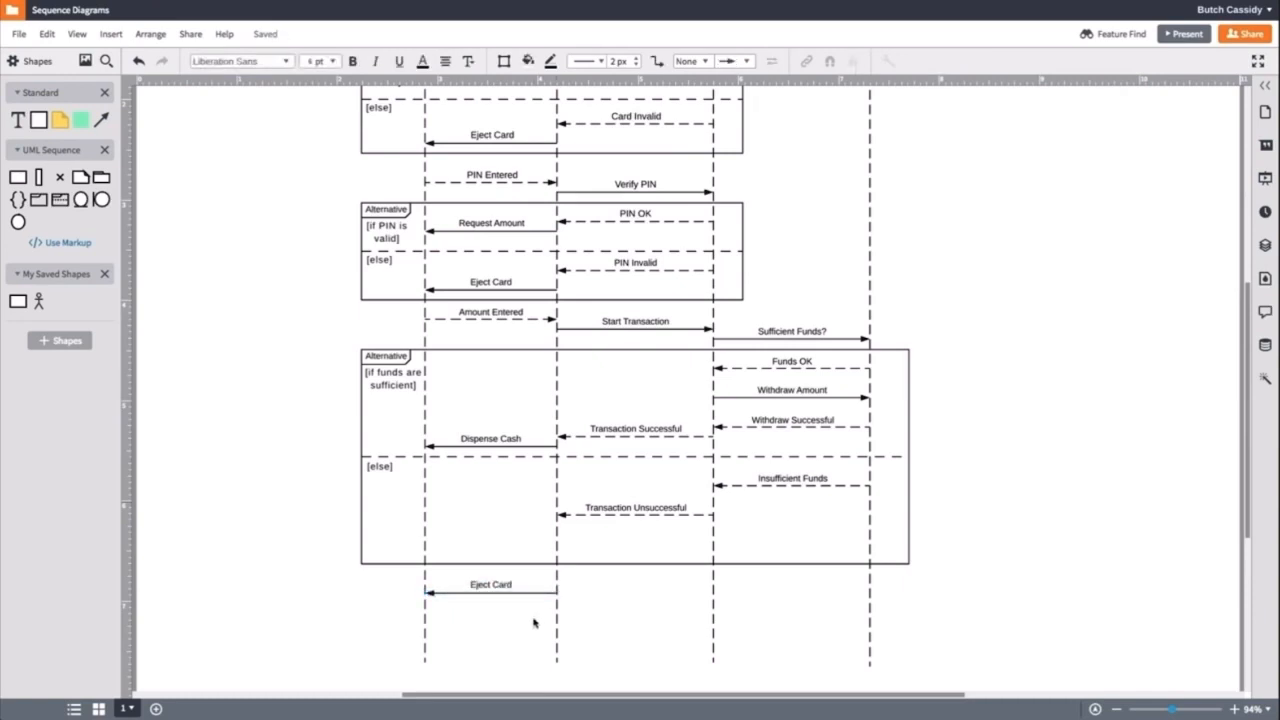
mouse_move(744, 612)
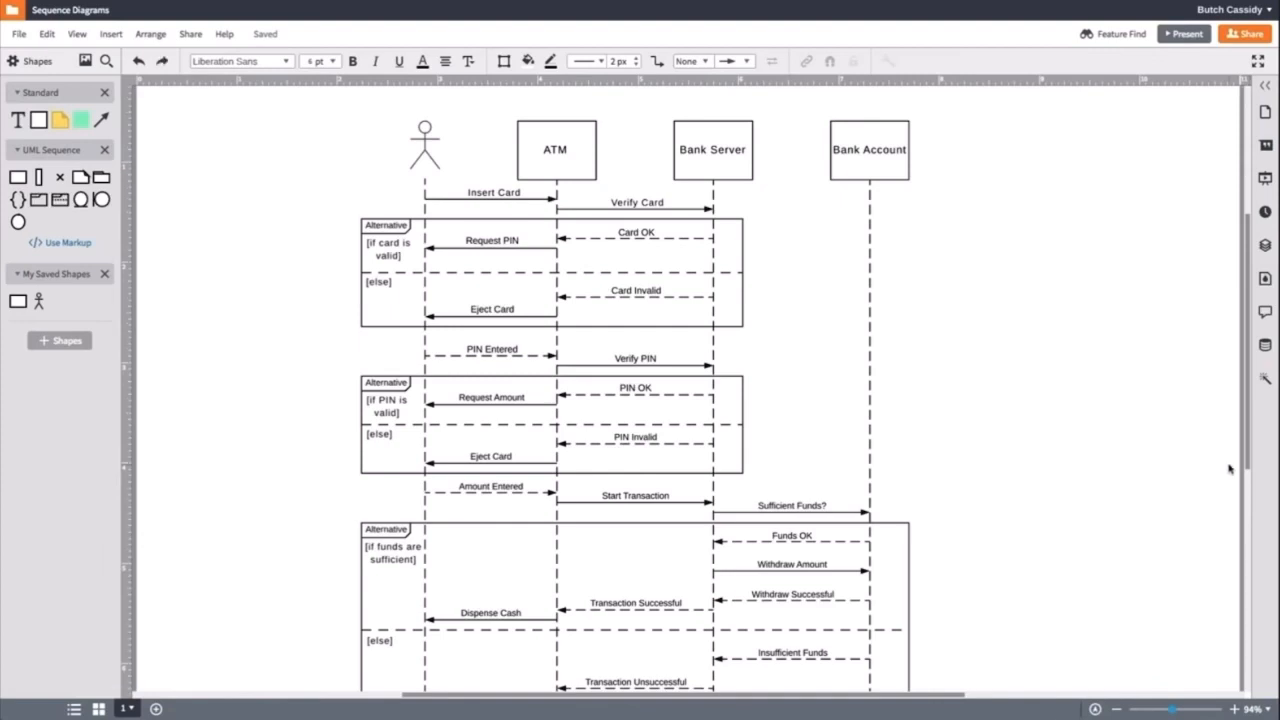
- Zoom to Page so the whole ATM sequence diagram is visible at once
click(1256, 708)
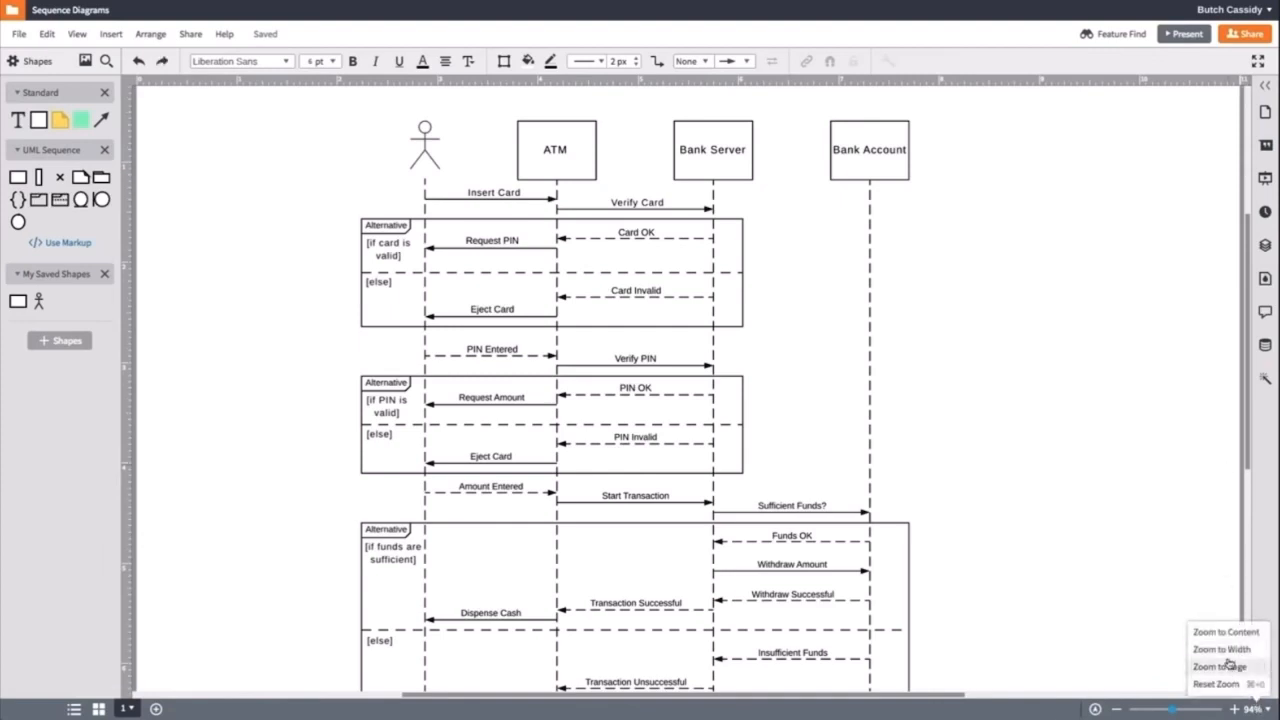
click(1220, 668)
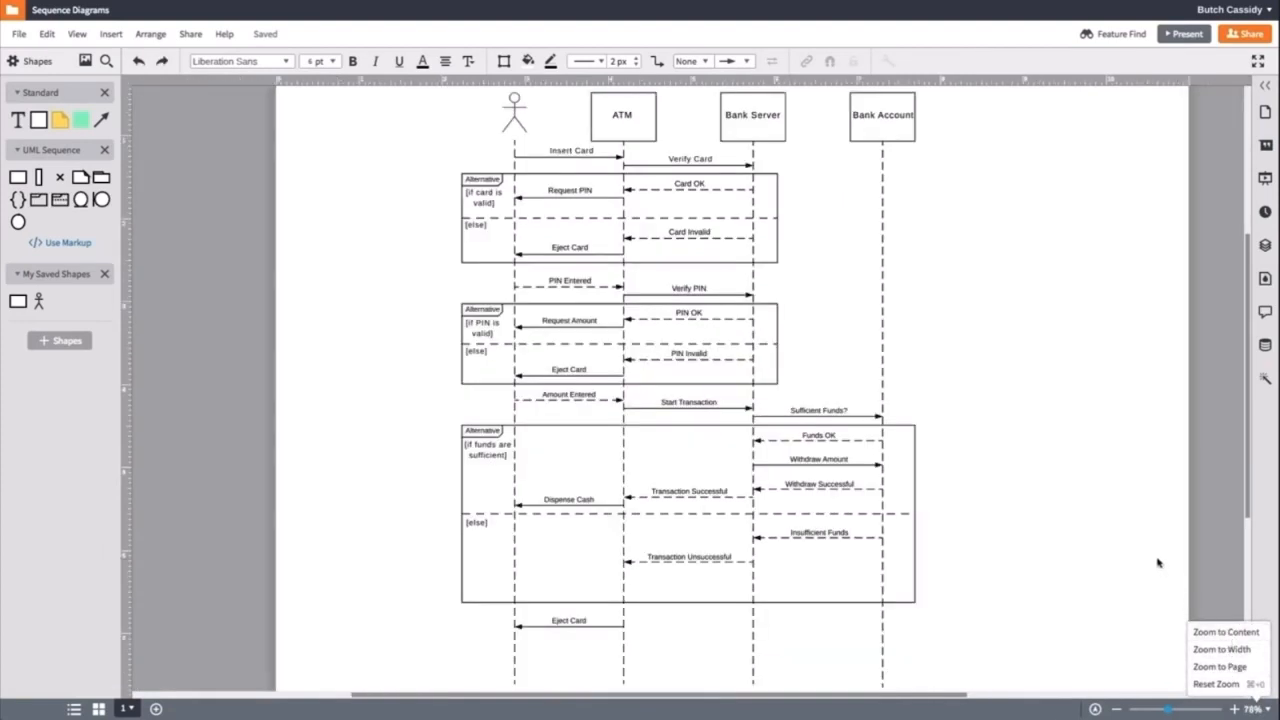
- Place an activation box on the ATM lifeline covering its interactions
click(344, 572)
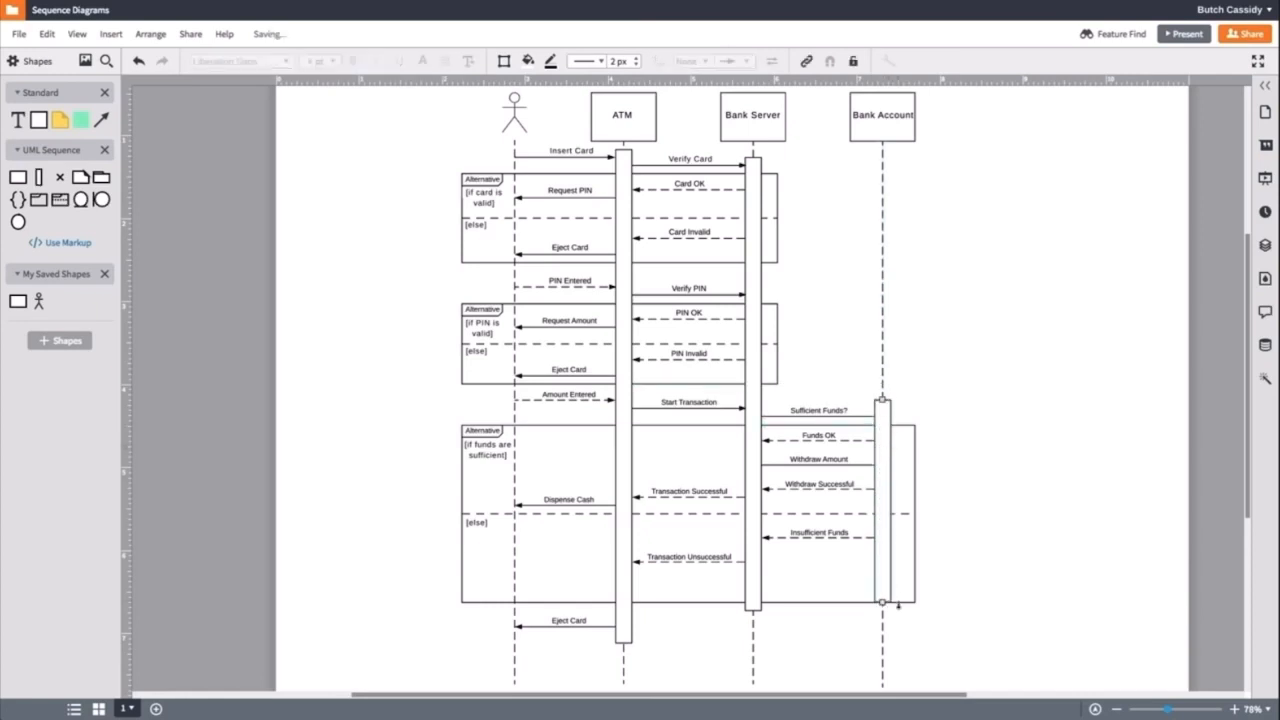
click(624, 200)
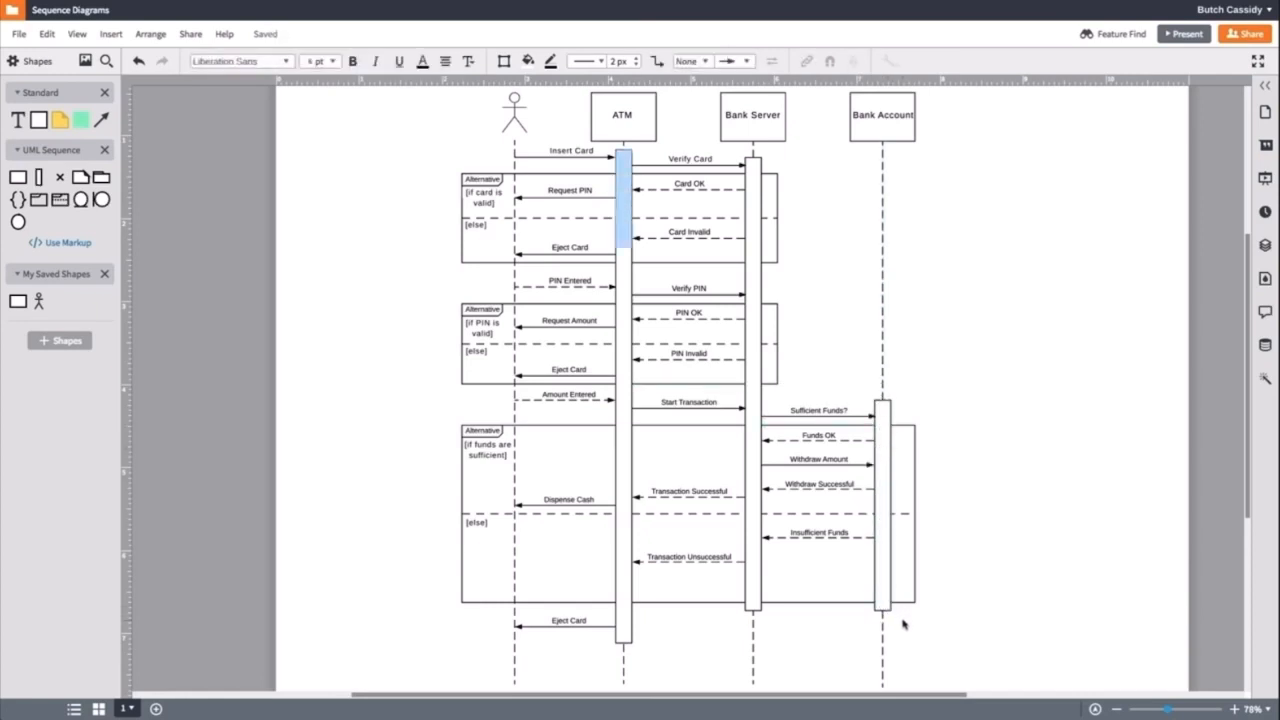